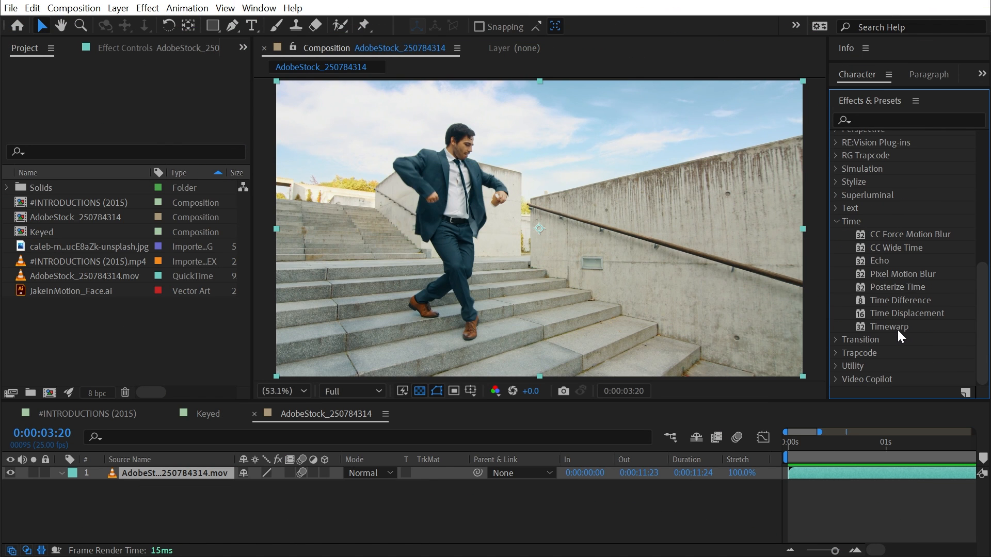
- Select Timewarp under the Time category in Effects & Presets
left_click(889, 326)
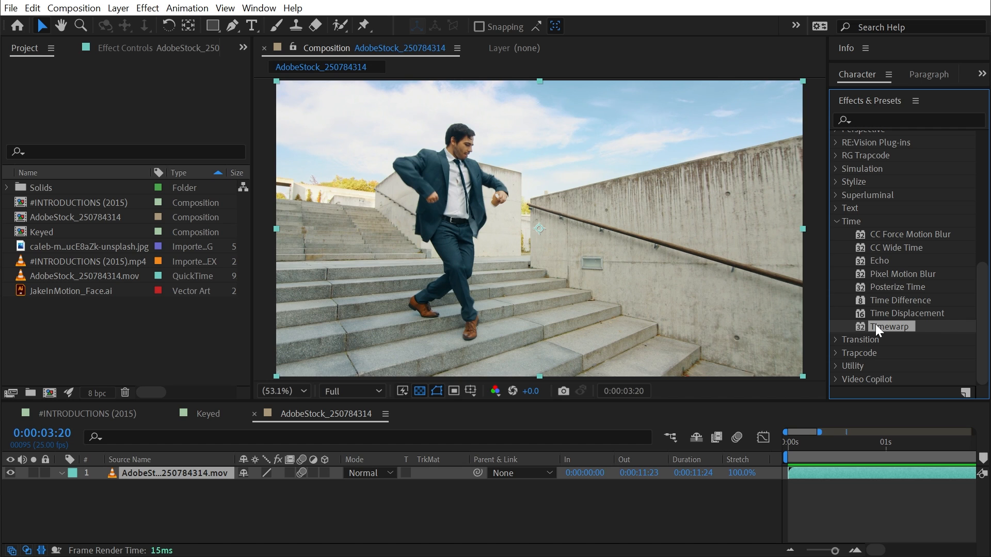
mouse_move(355, 493)
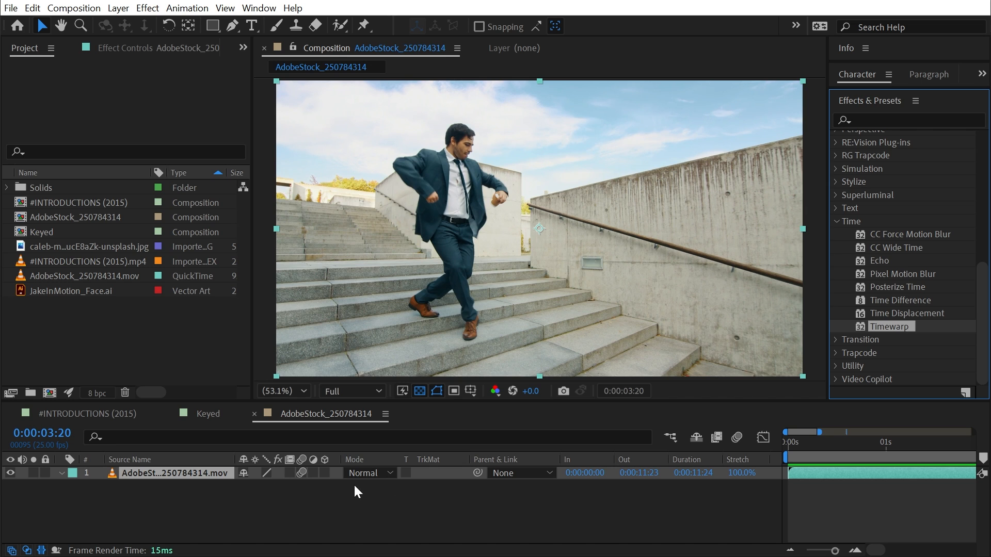
mouse_move(435, 503)
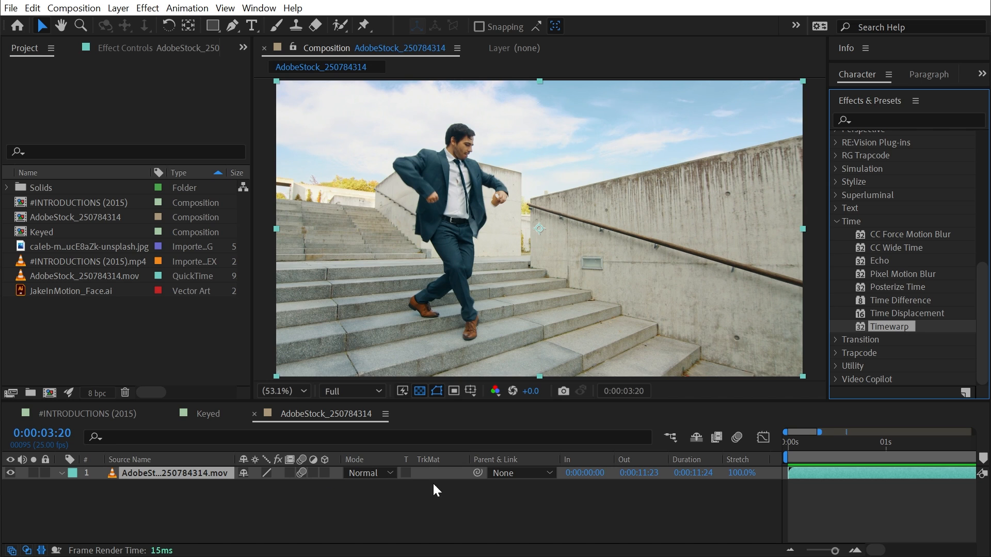
mouse_move(290, 471)
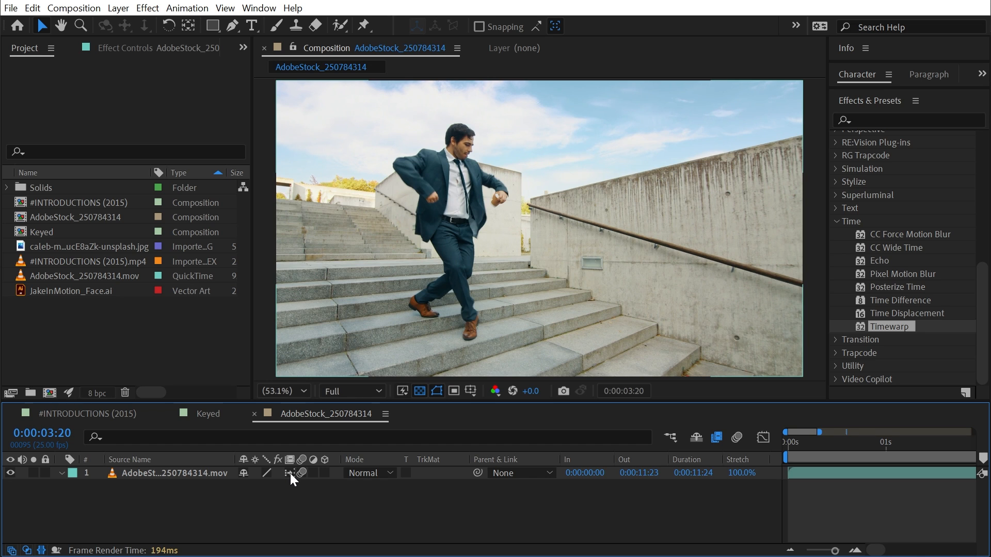
mouse_move(428, 231)
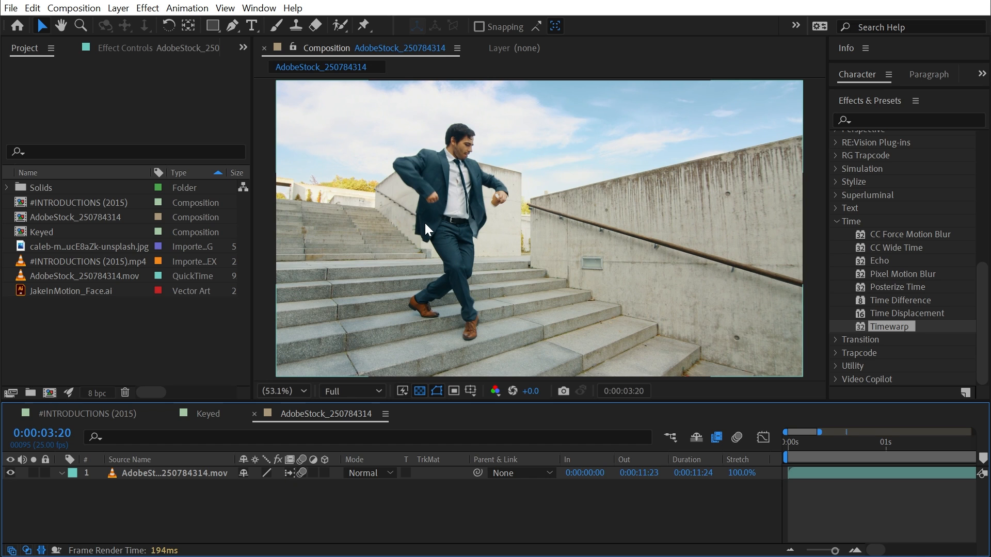
mouse_move(651, 286)
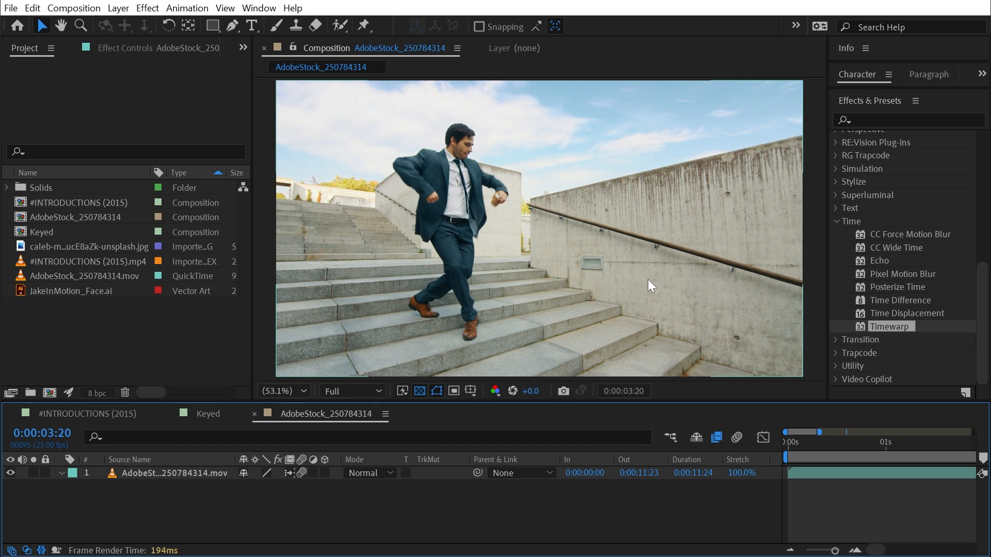
mouse_move(505, 278)
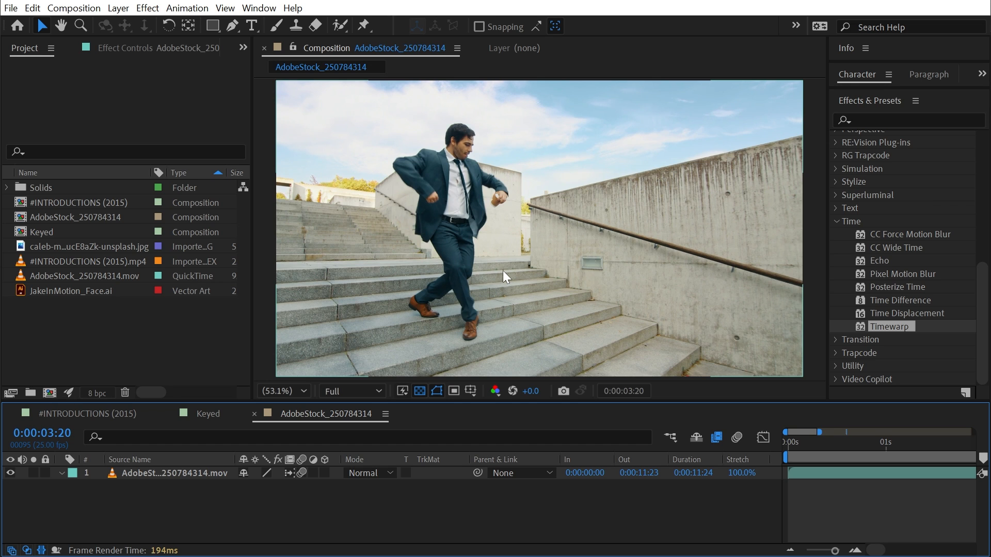
mouse_move(459, 199)
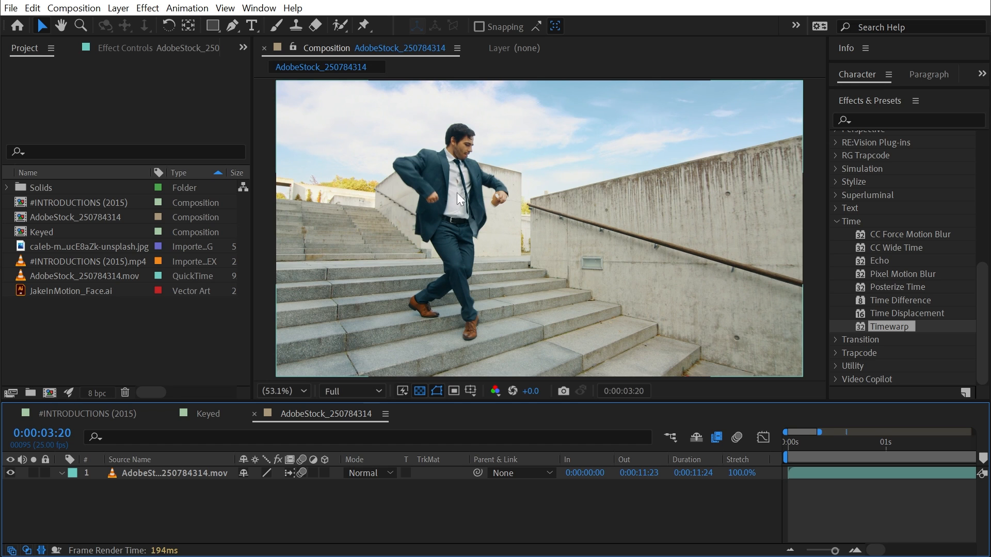
mouse_move(449, 199)
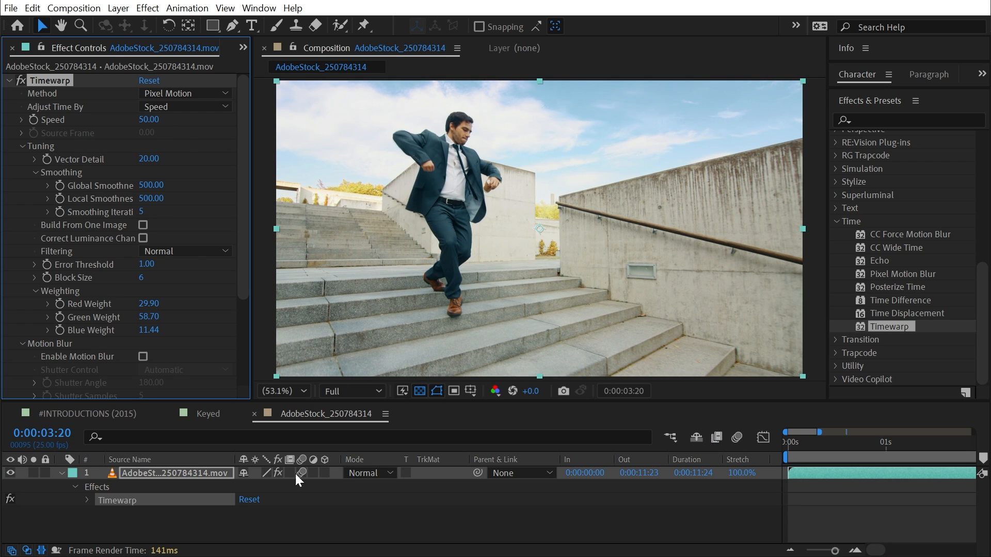
mouse_move(292, 485)
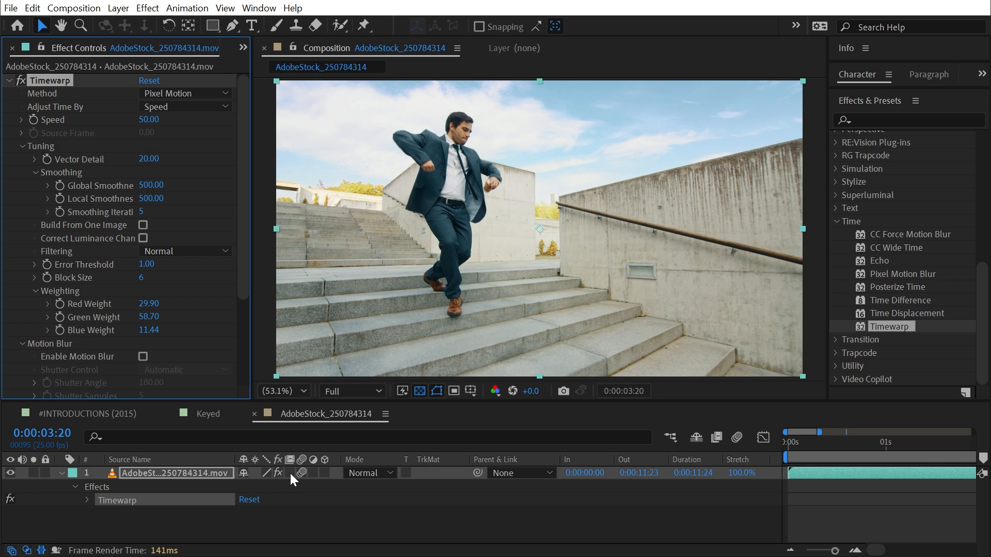
mouse_move(54, 98)
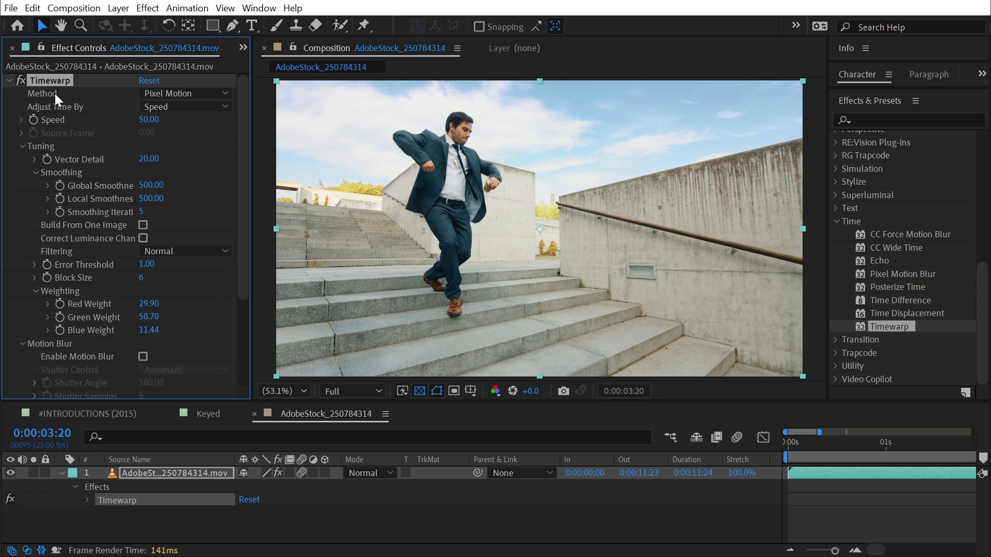
- Keep Timewarp at Speed 50, zoom the timeline out and scrub the leap near 10–11 s
scroll("down", 3)
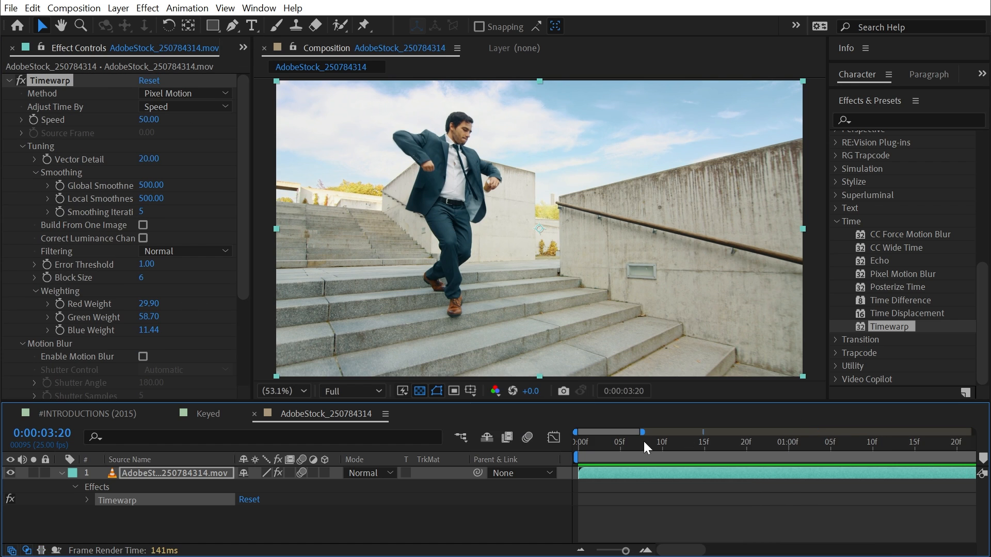
left_click(577, 453)
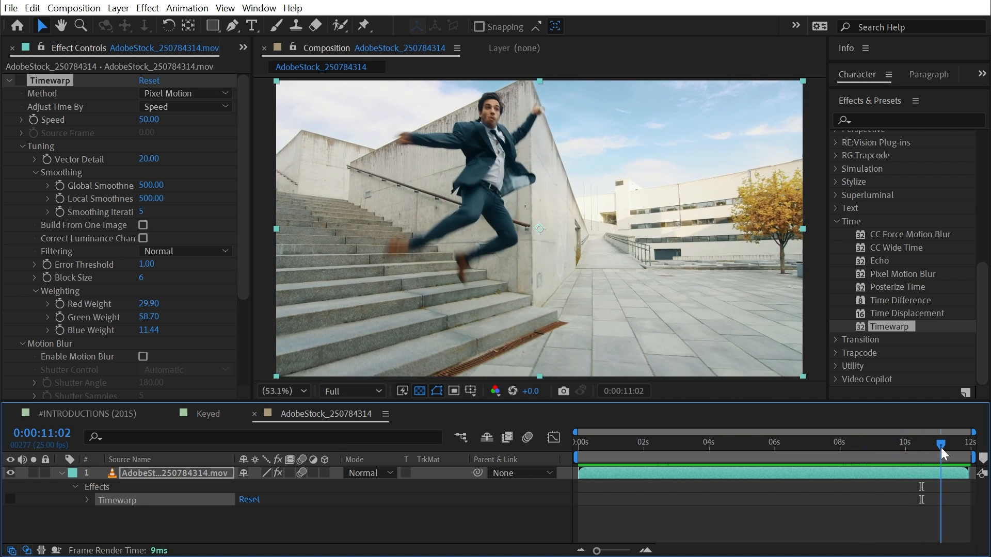
left_click_drag(940, 445, 930, 445)
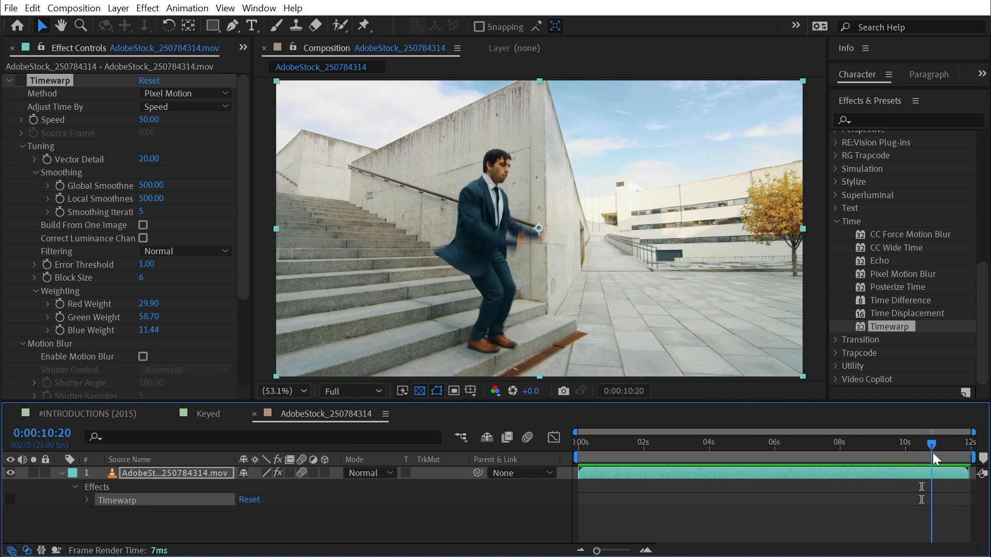
left_click_drag(931, 444, 944, 445)
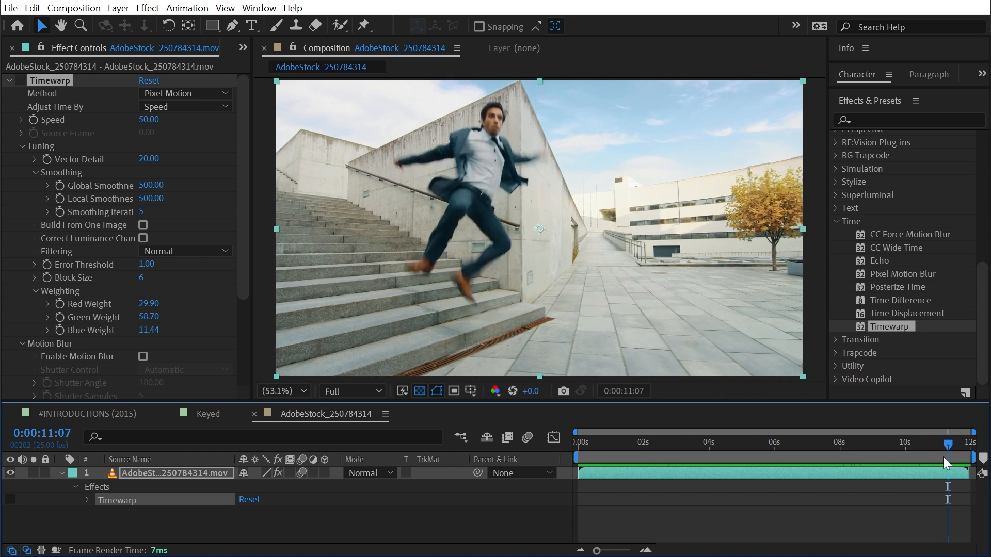
left_click_drag(944, 455, 923, 456)
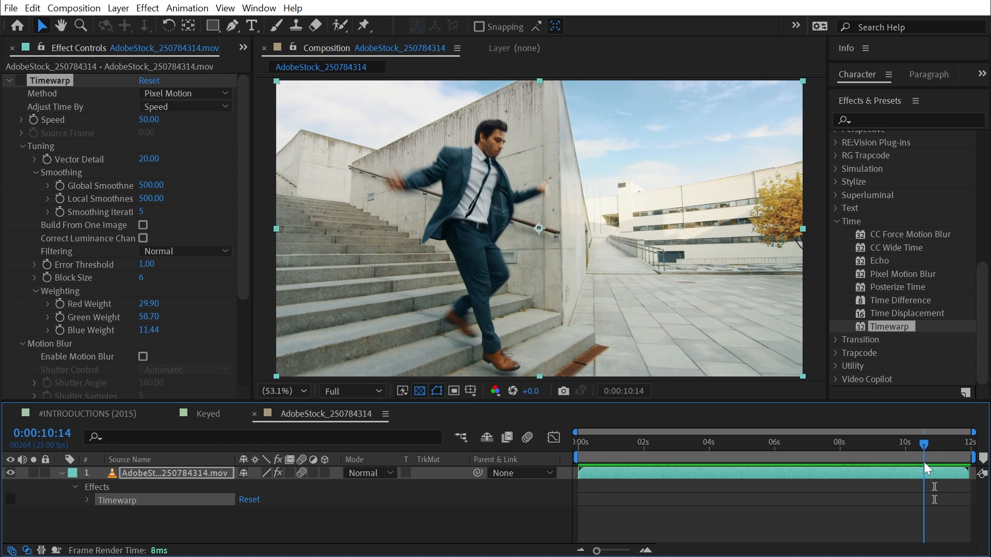
- Jump near the clip start and scrub the 200%-stretched dance to inspect arm smearing
left_click(607, 453)
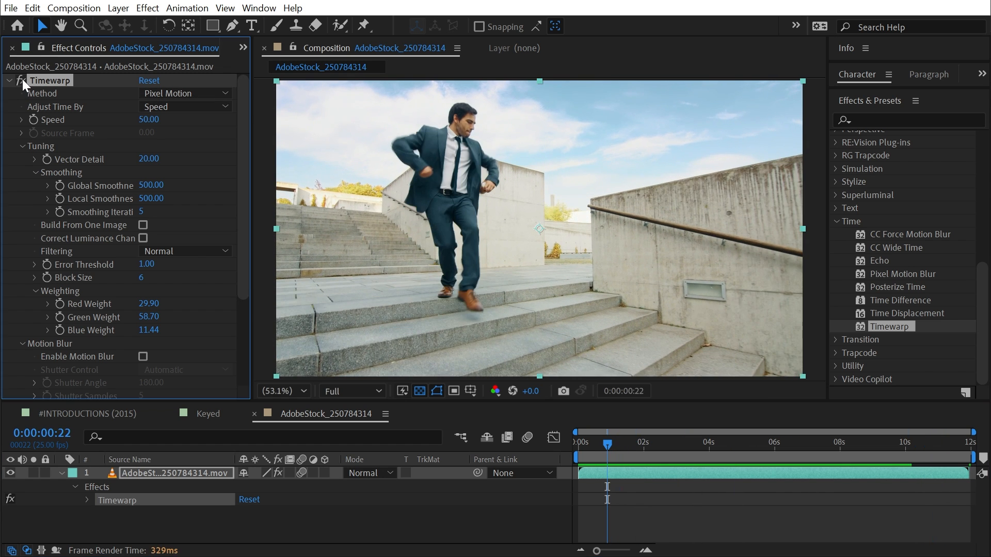
mouse_move(76, 129)
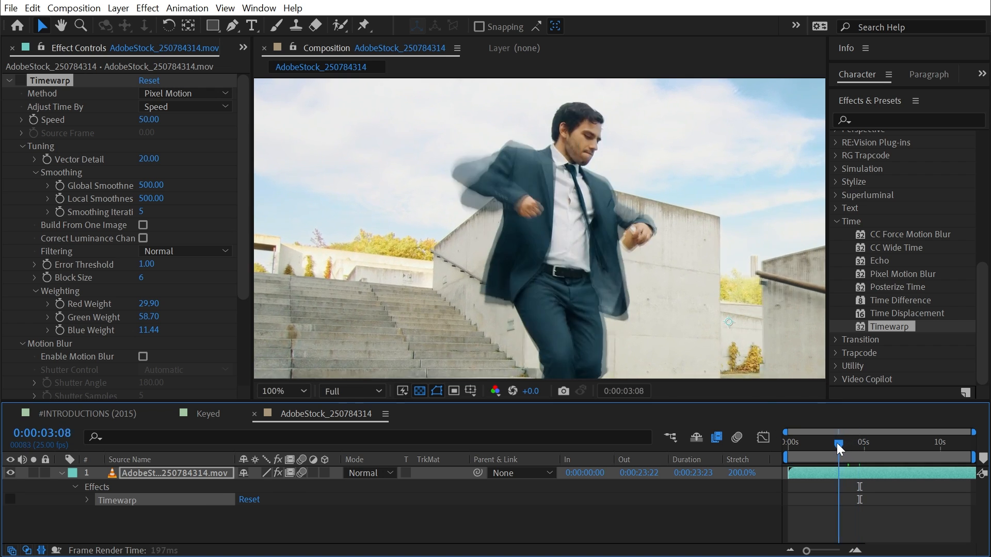
left_click_drag(839, 442, 818, 441)
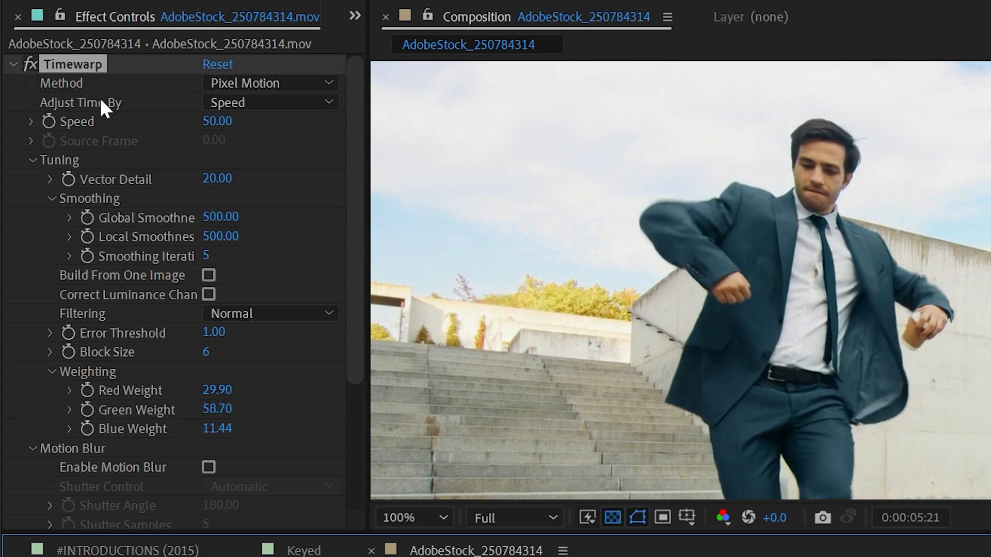
left_click(271, 82)
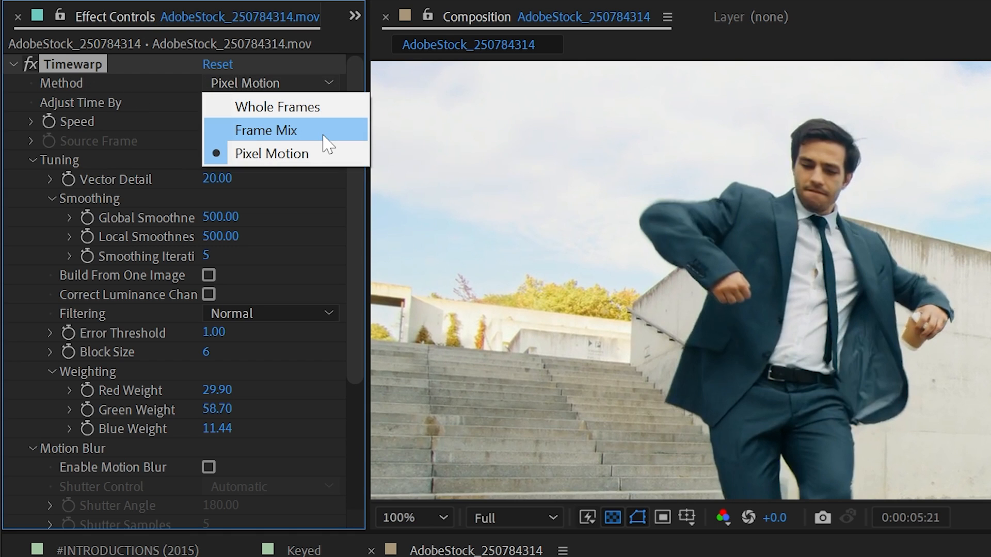
left_click(266, 130)
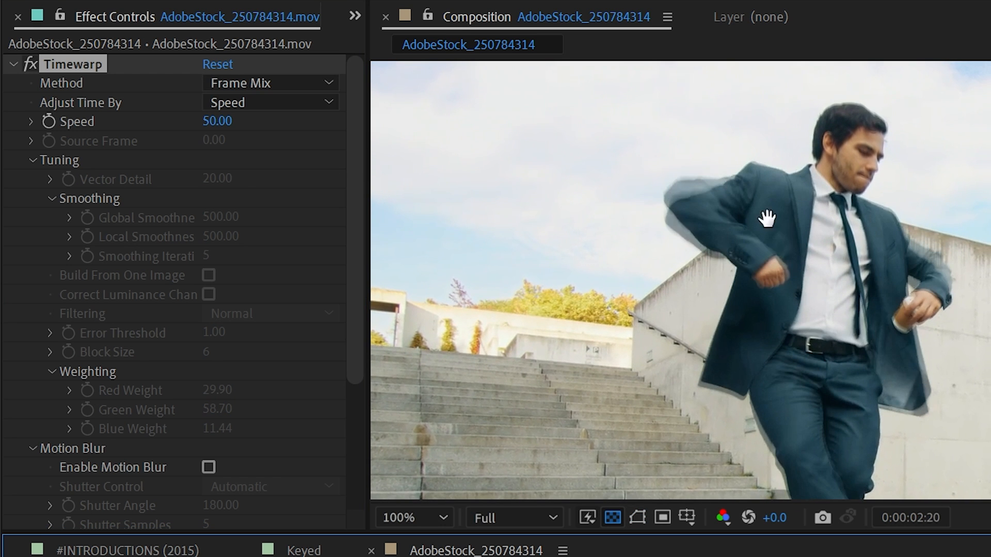
left_click(270, 102)
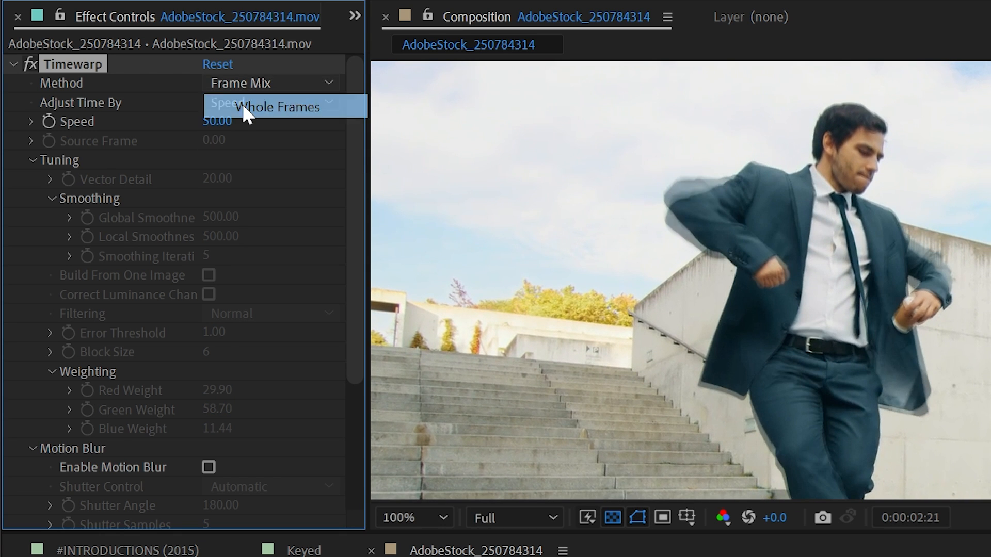
left_click(279, 107)
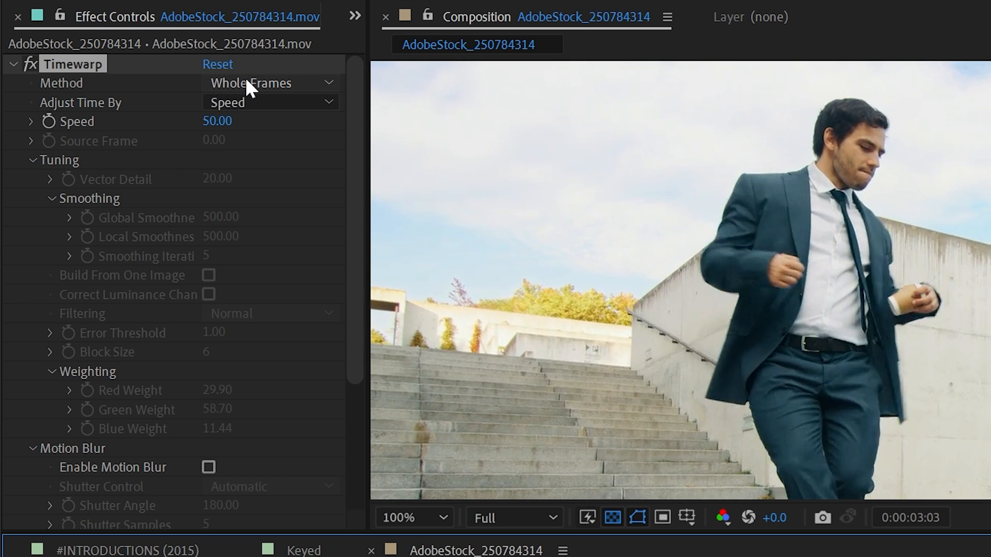
left_click(269, 82)
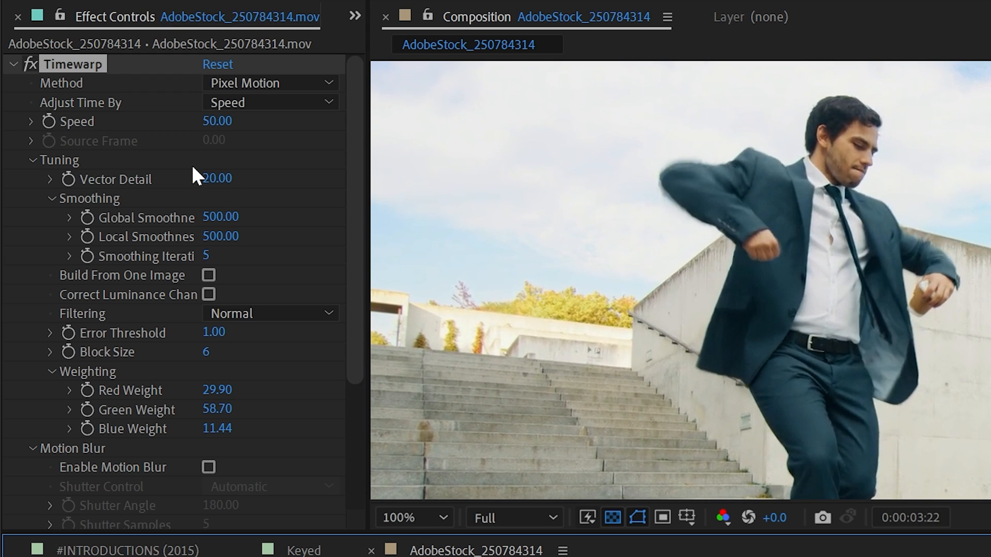
- Switch Timewarp's Adjust Time By from Speed to Source Frame with Pixel Motion
left_click(270, 102)
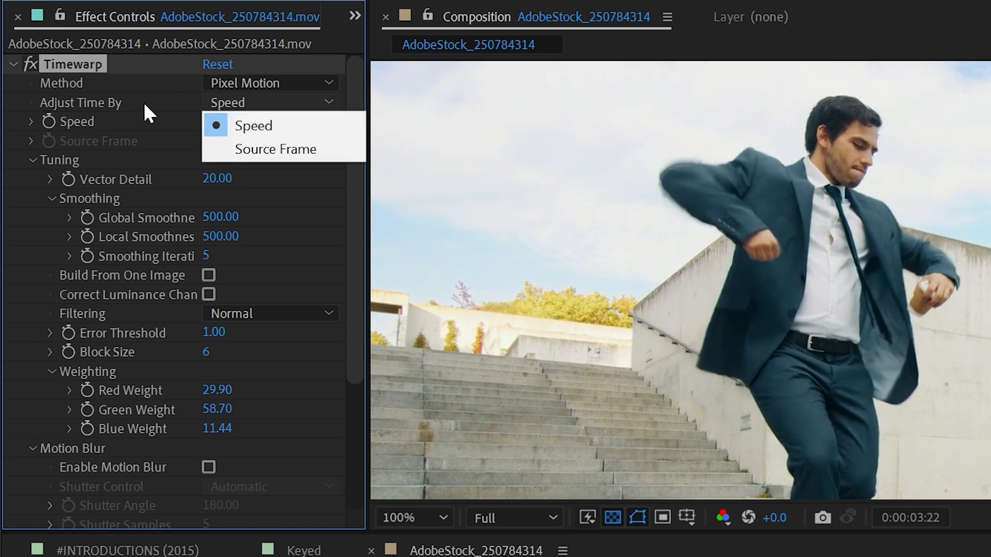
left_click(252, 125)
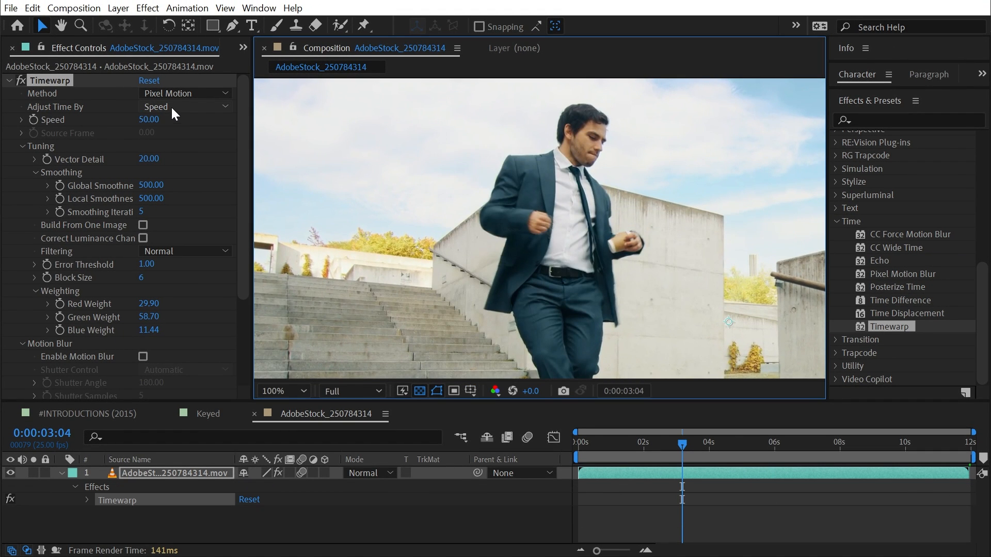
left_click(184, 107)
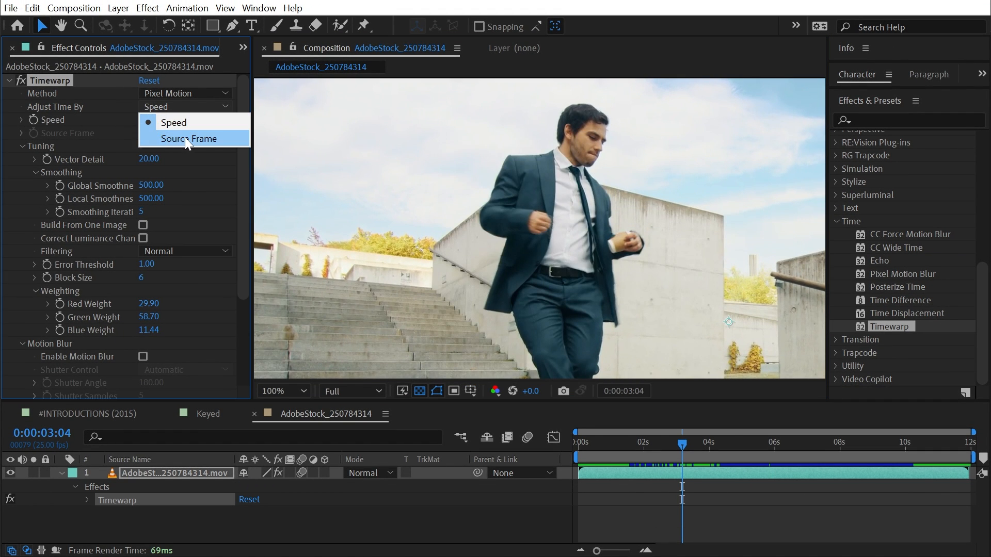
left_click(187, 138)
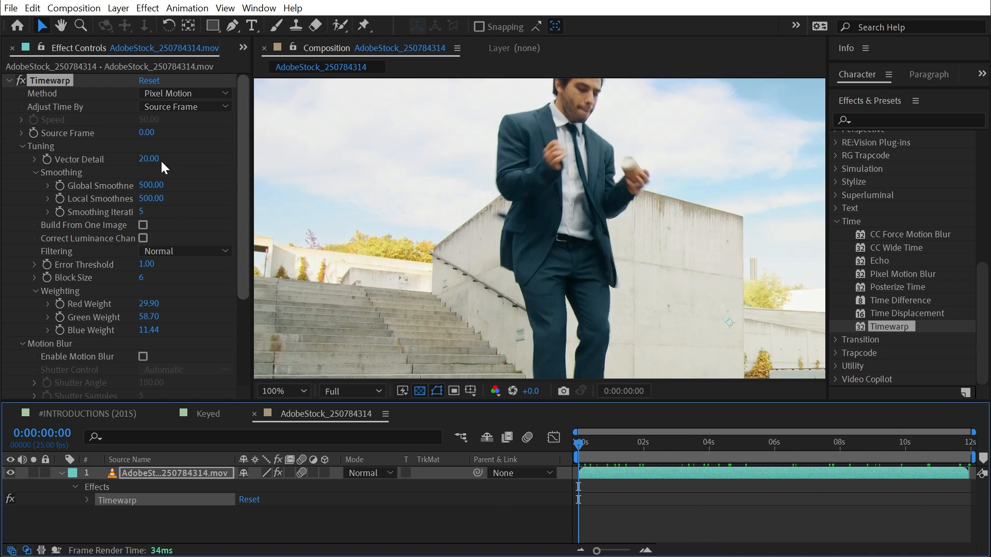
left_click(937, 458)
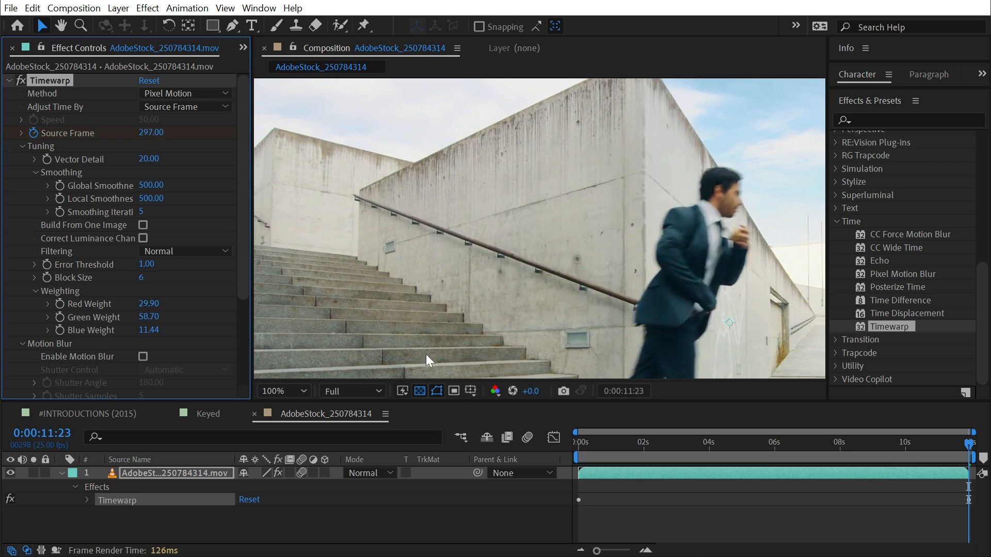
mouse_move(312, 242)
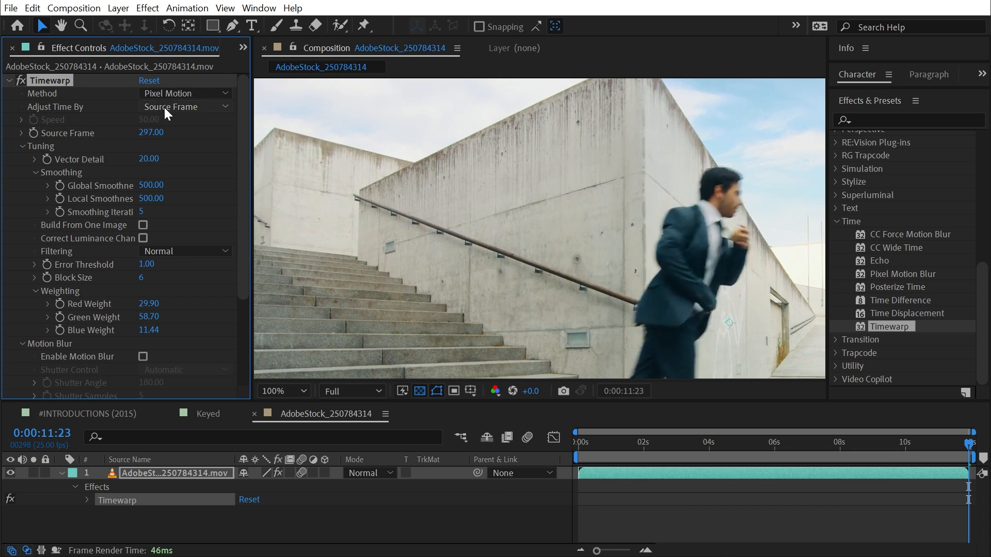
- Switch Timewarp back to Speed timing and add a starting Speed keyframe of 200
left_click(184, 107)
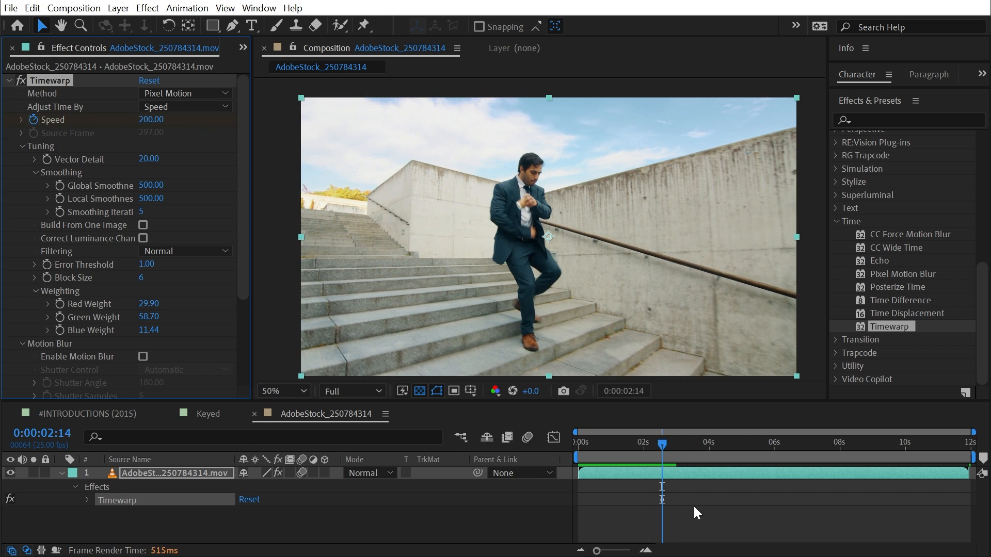
left_click(87, 500)
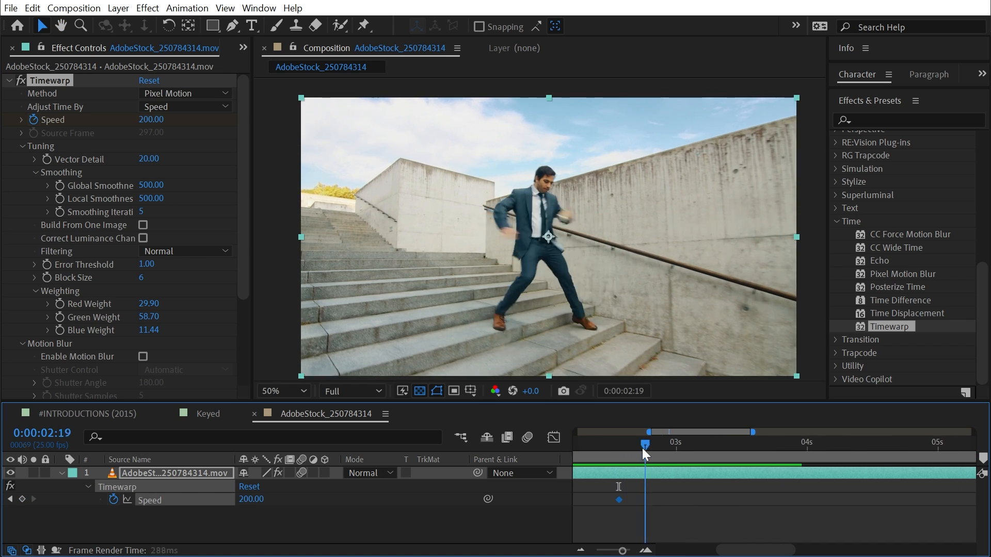
left_click_drag(643, 454, 618, 454)
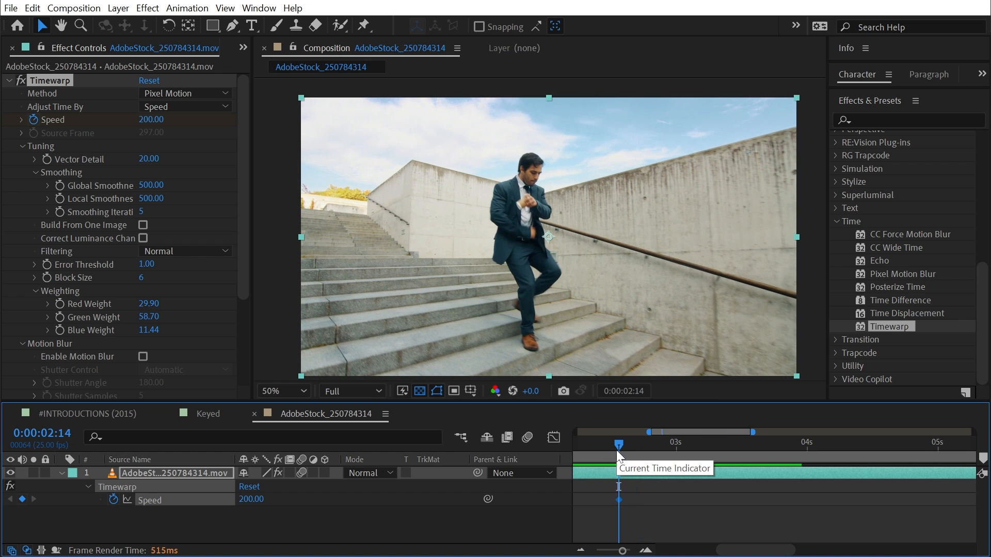
- Add a Speed keyframe of 50 later and preview the slowdown between keyframes
left_click_drag(619, 444, 723, 444)
type("50")
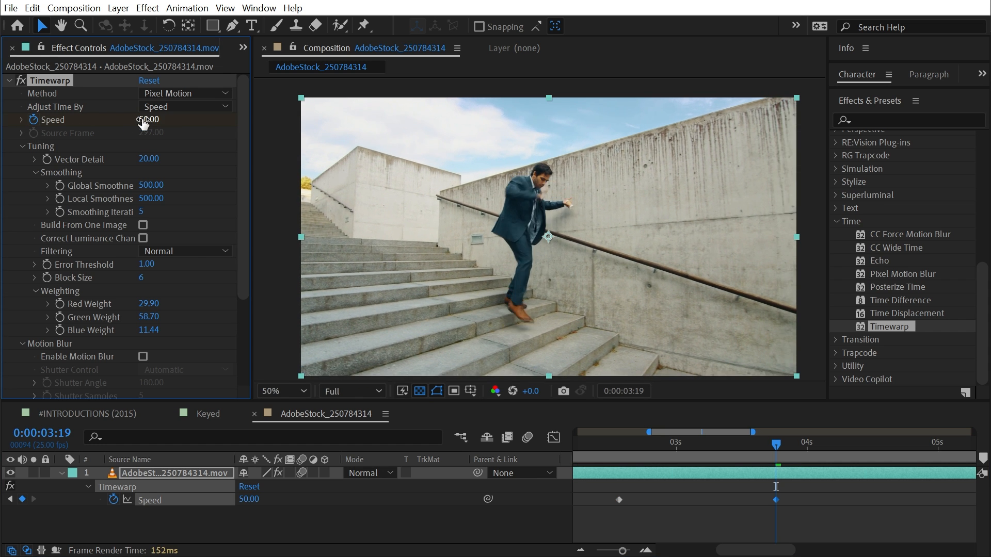
left_click(606, 457)
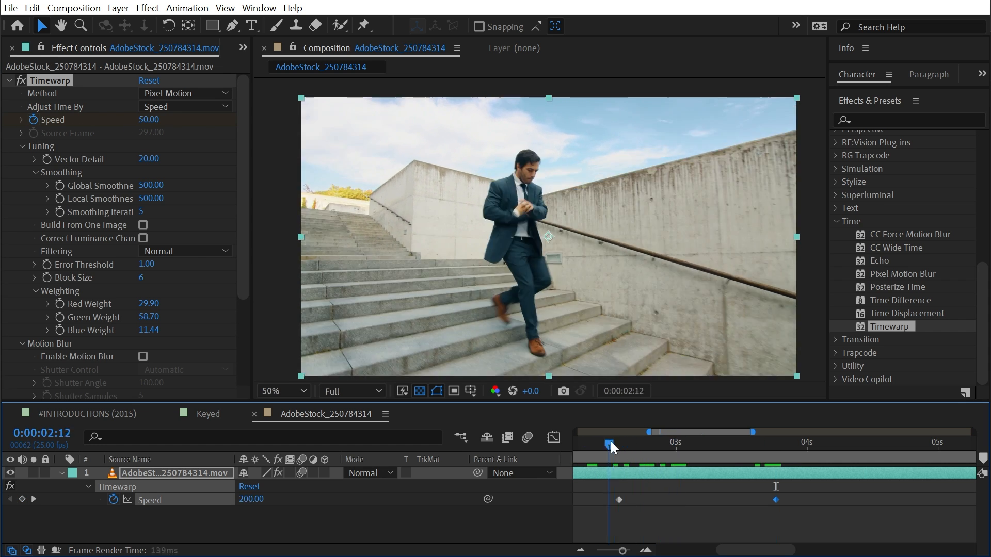
left_click_drag(610, 442, 709, 442)
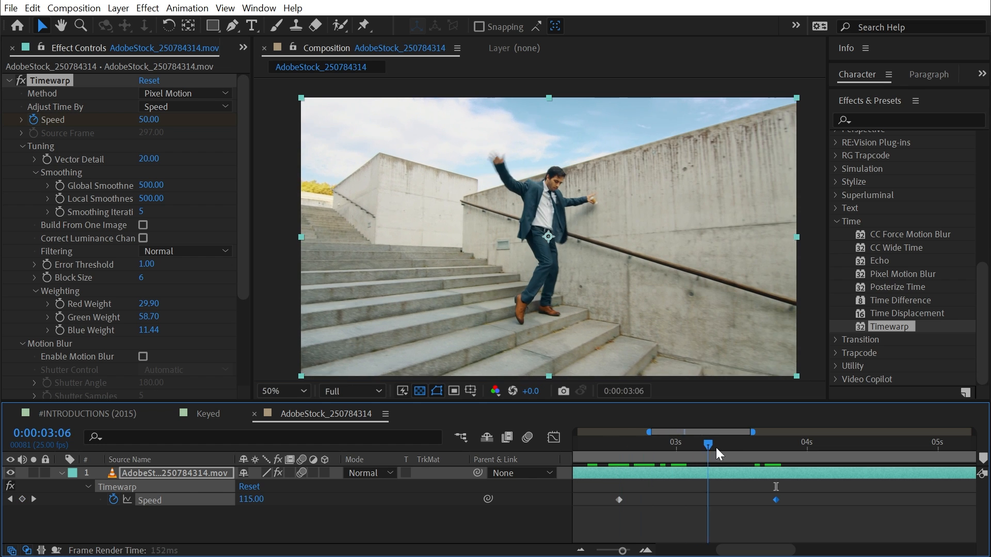
left_click_drag(709, 444, 647, 444)
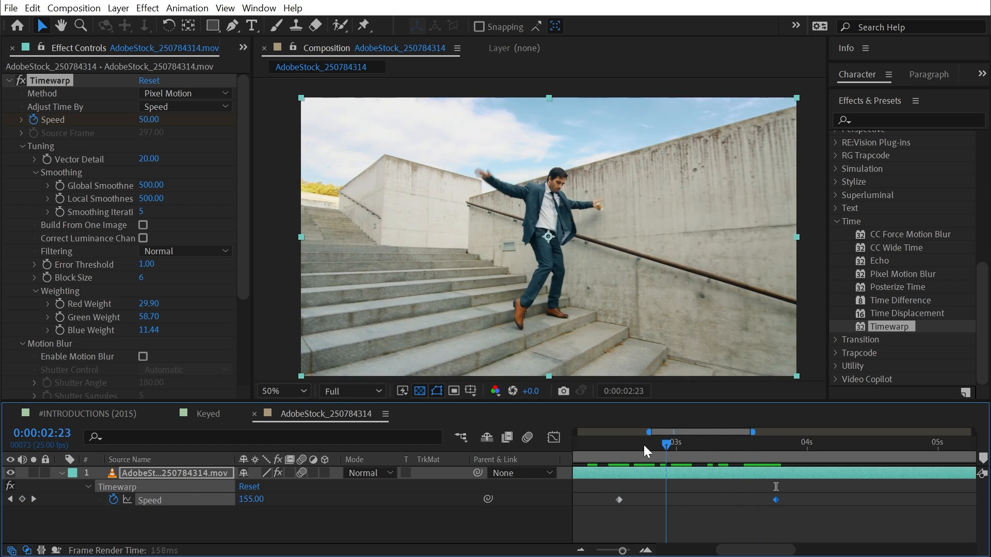
left_click(707, 444)
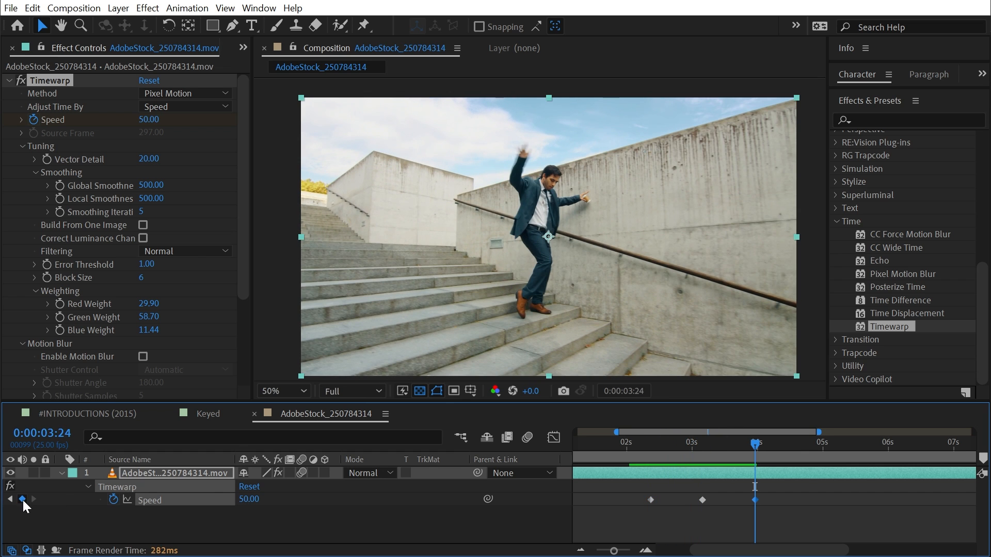
mouse_move(759, 450)
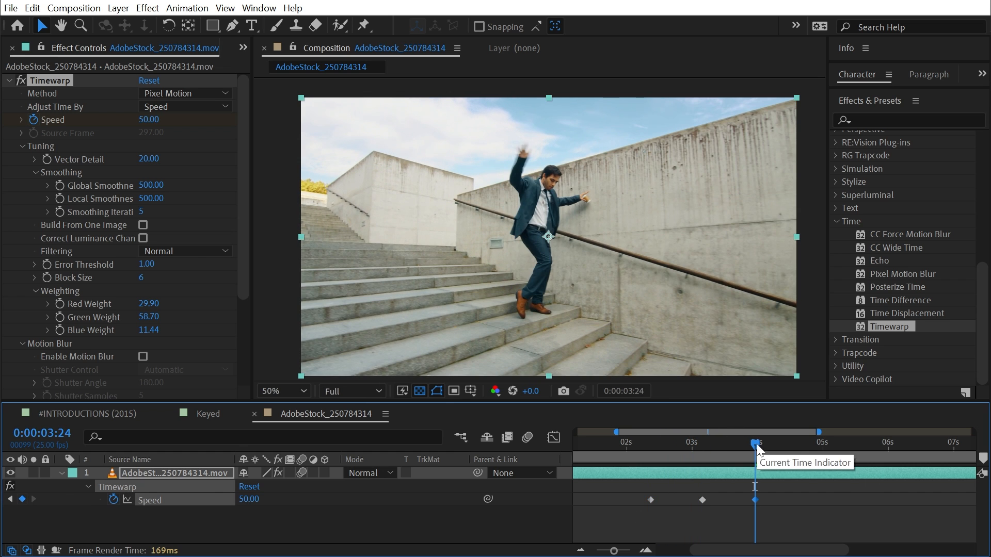
mouse_move(300, 519)
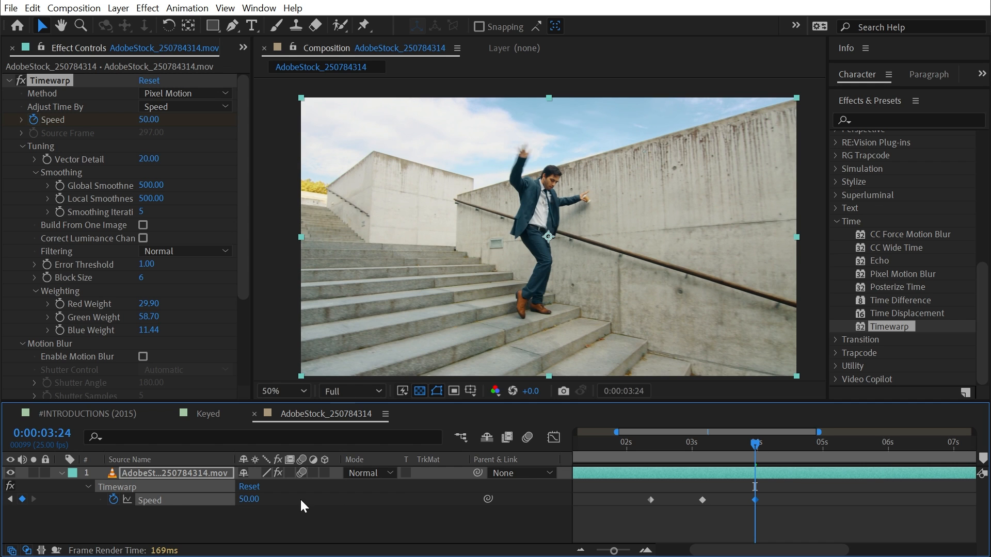
mouse_move(754, 443)
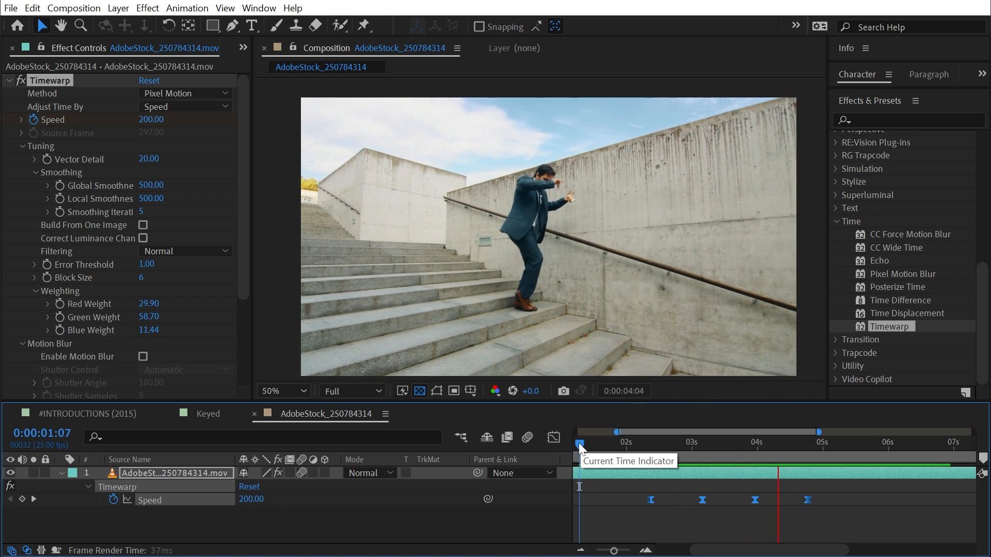
- Scrub to the jump and preview the second ramp slowing the leap to 25
left_click(819, 445)
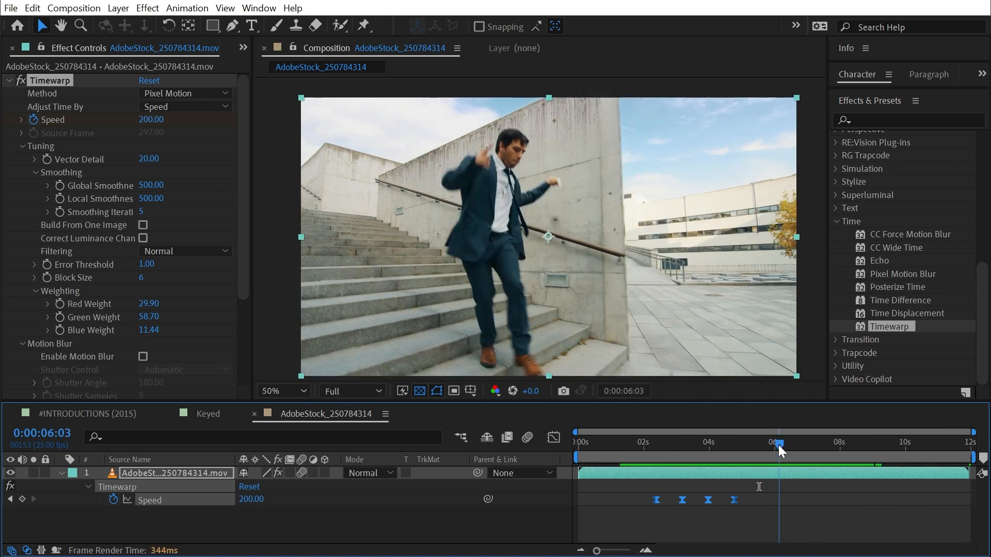
left_click_drag(779, 442, 797, 441)
type("25")
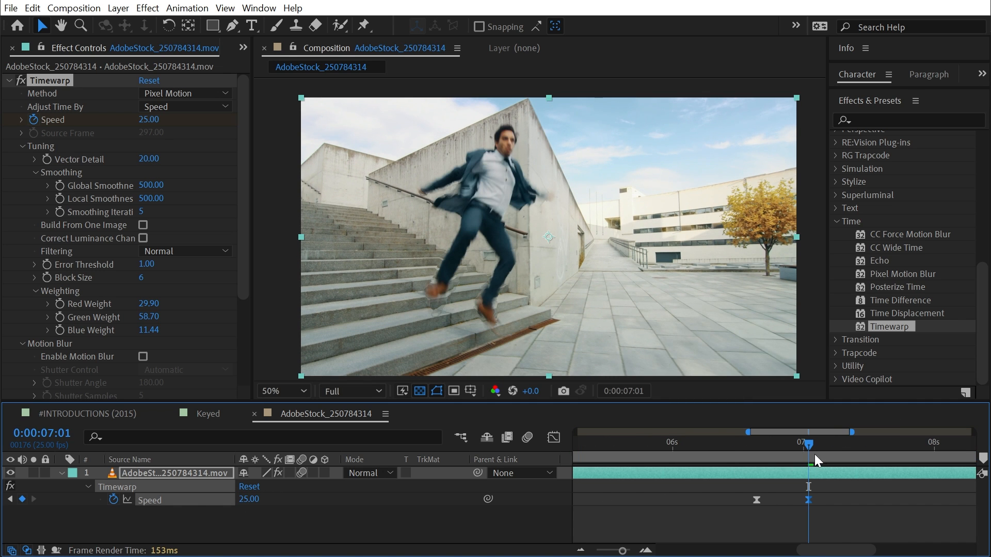
left_click_drag(808, 442, 763, 442)
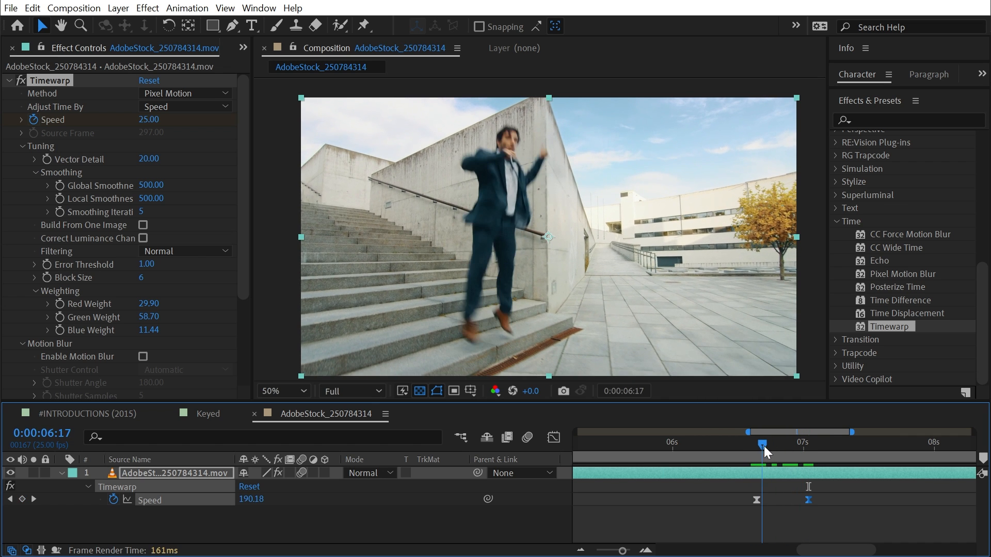
left_click_drag(763, 441, 785, 441)
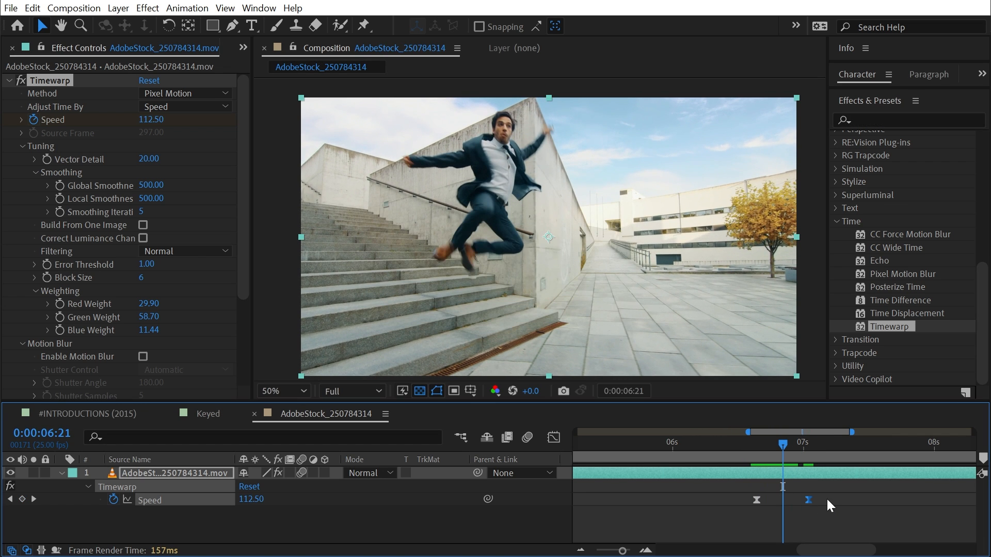
mouse_move(805, 525)
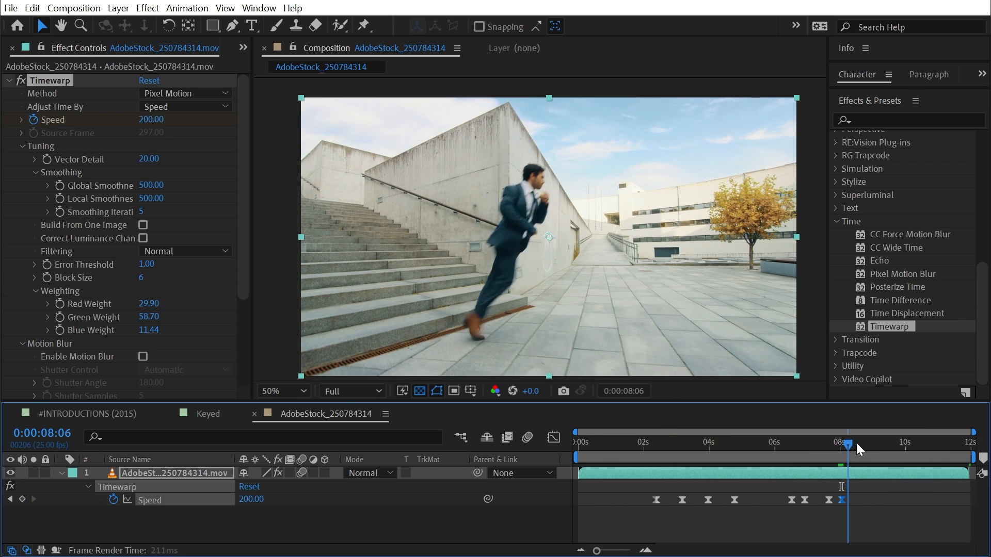
left_click_drag(848, 444, 857, 444)
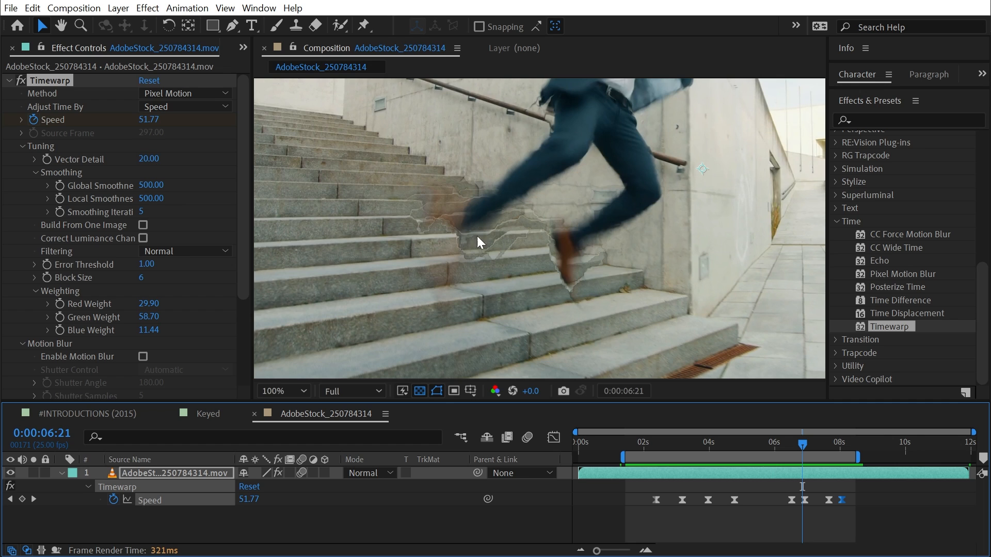
mouse_move(471, 261)
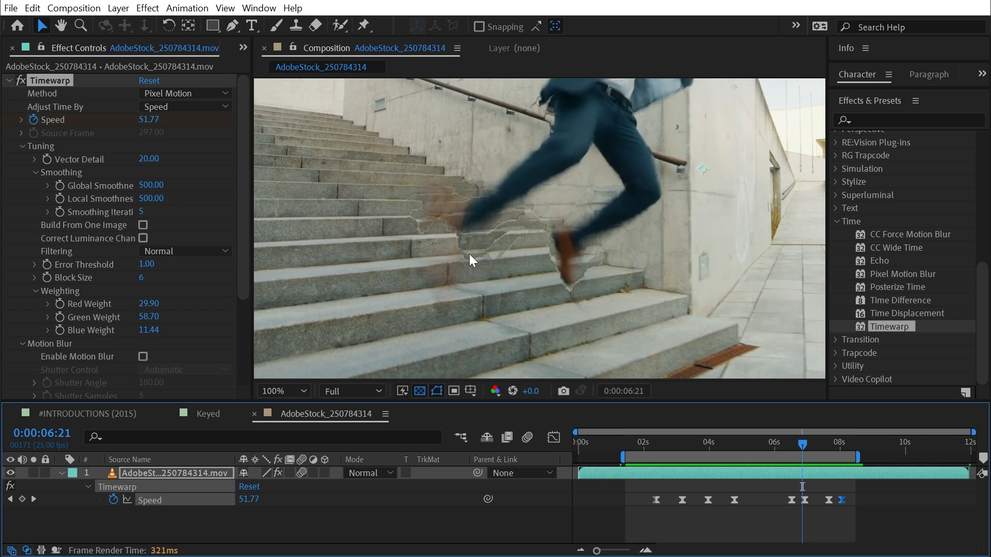
mouse_move(665, 141)
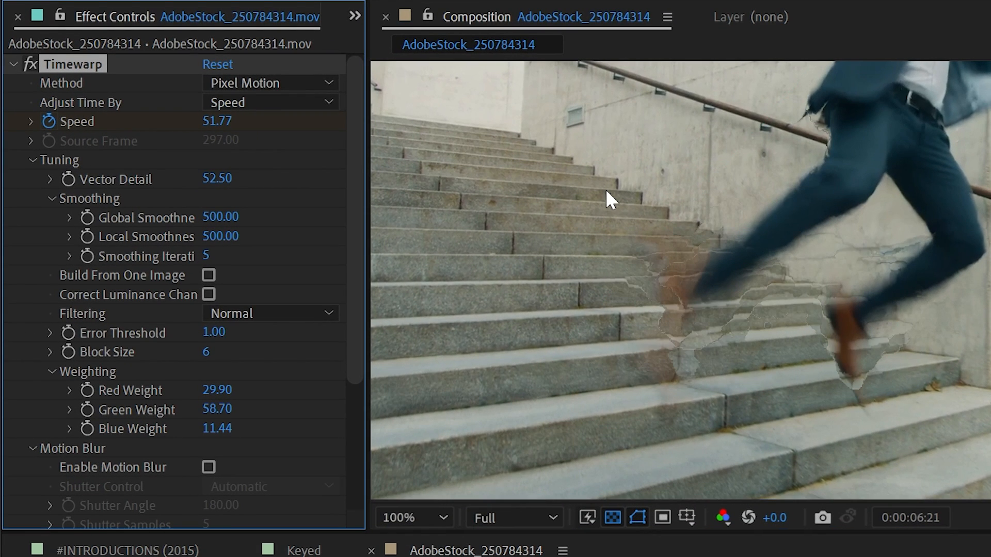
mouse_move(969, 357)
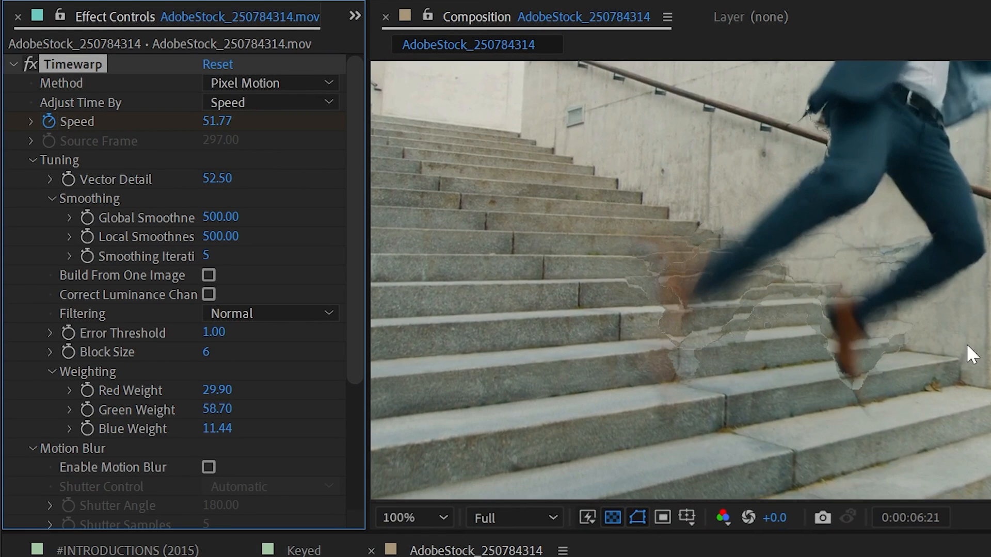
mouse_move(254, 180)
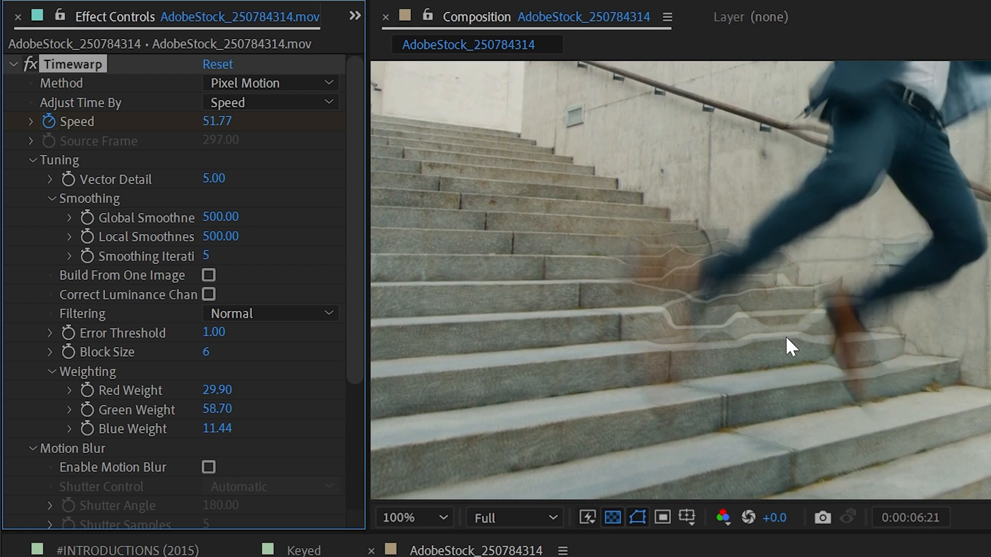
mouse_move(707, 408)
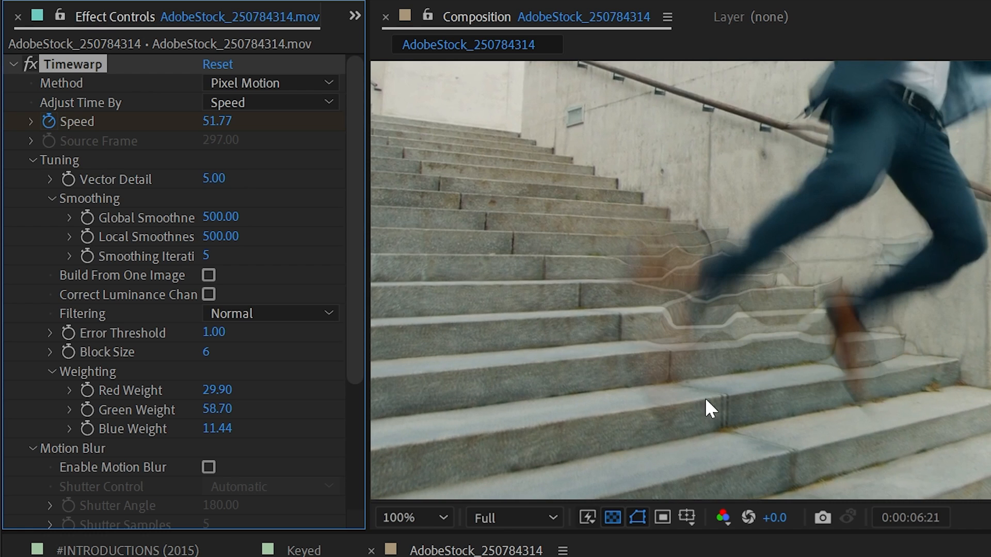
mouse_move(137, 184)
type("20")
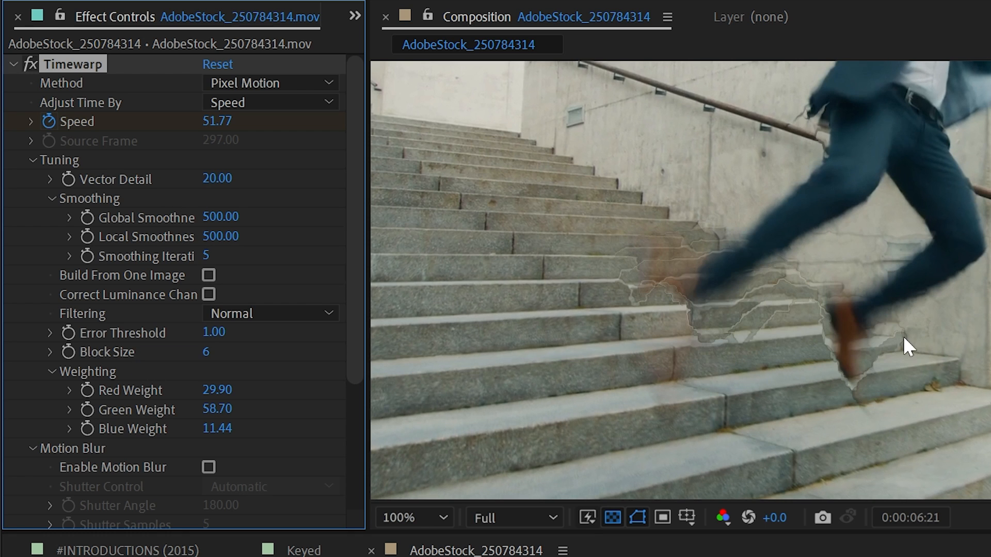
mouse_move(165, 257)
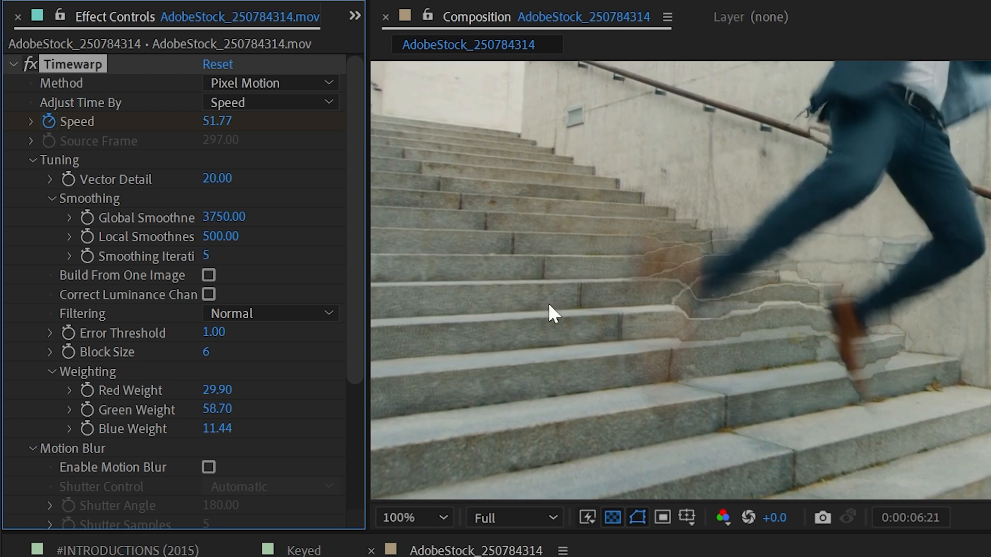
- Lower Global Smoothness and raise Local Smoothness slightly to reduce warping
left_click_drag(224, 217, 190, 216)
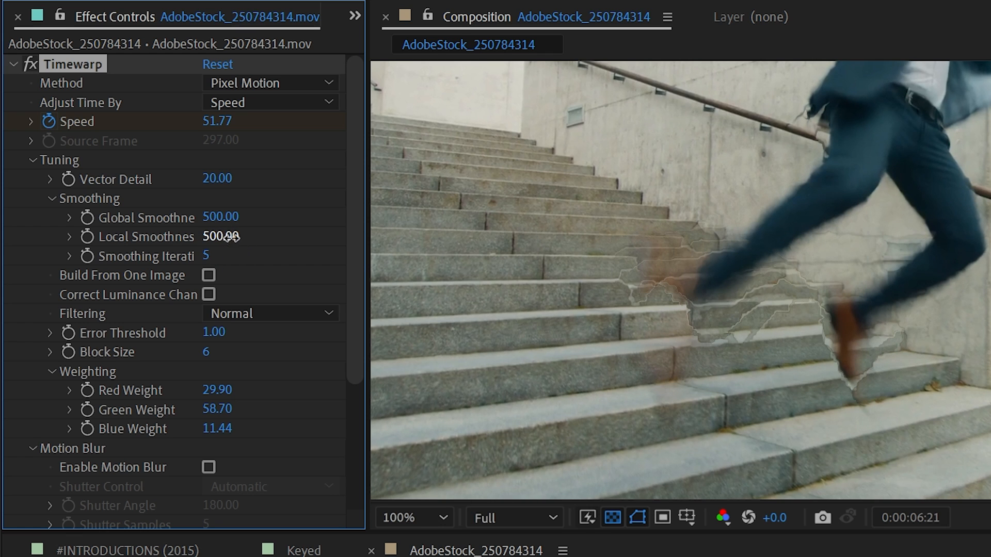
left_click_drag(220, 236, 234, 236)
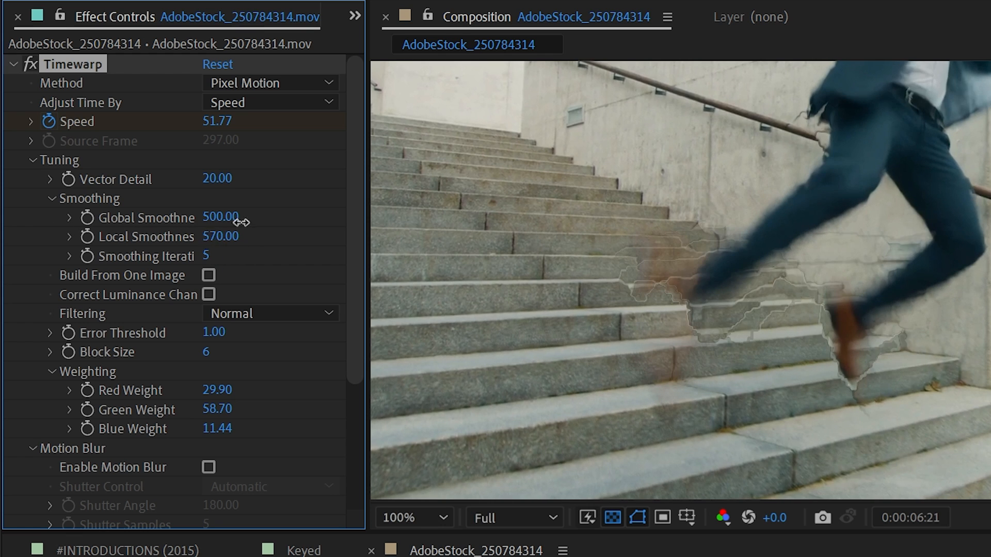
left_click_drag(222, 236, 221, 236)
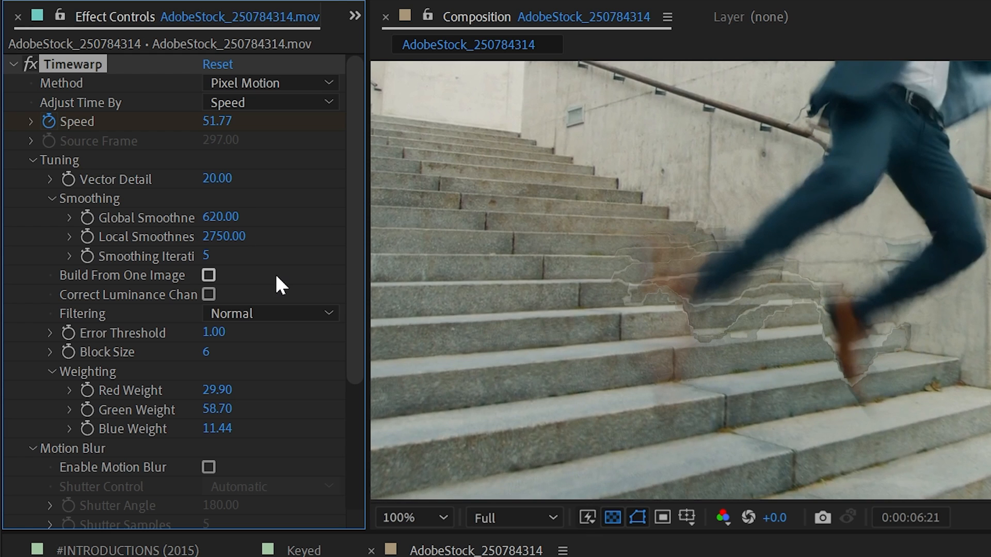
- Enter 10 as Timewarp's Smoothing Iterations and commit the value
double_click(207, 256)
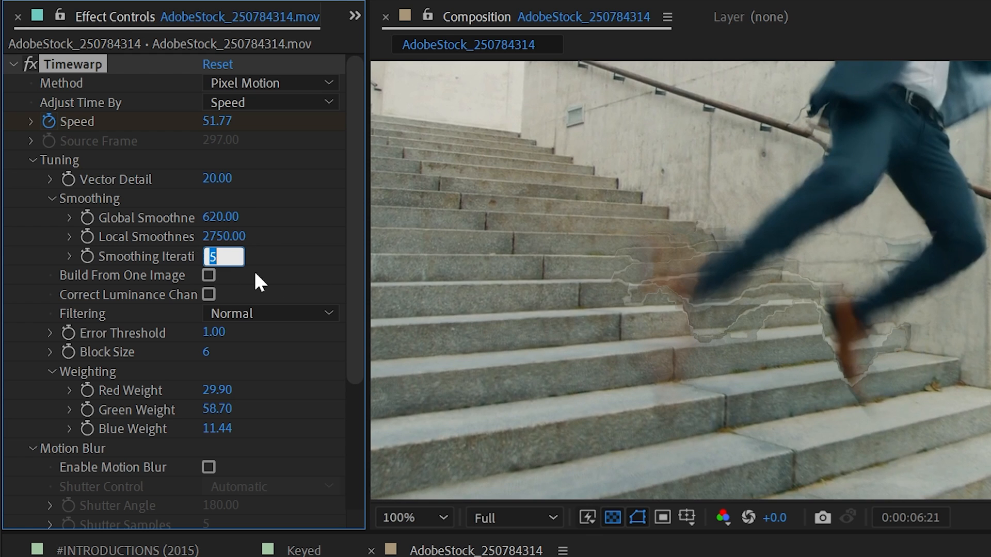
type("1")
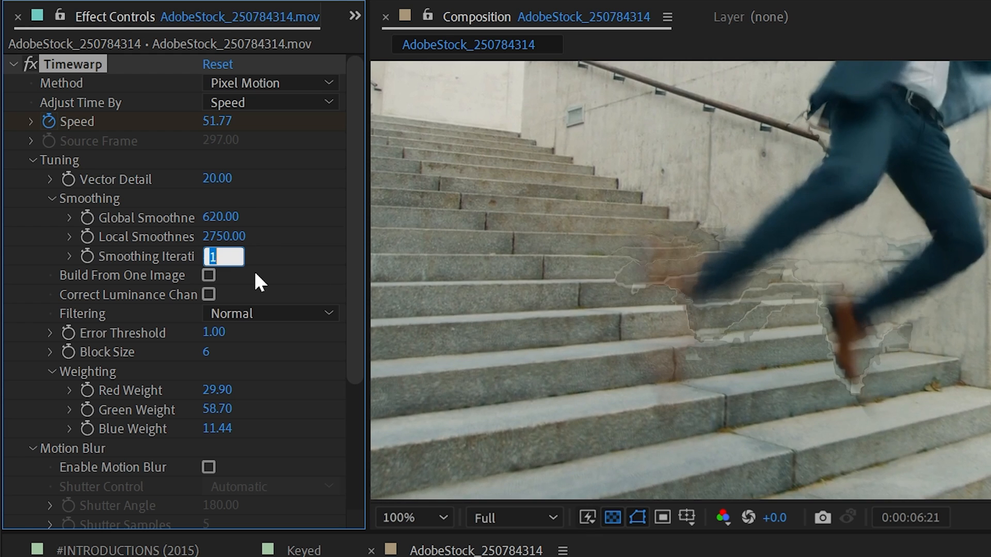
type("8")
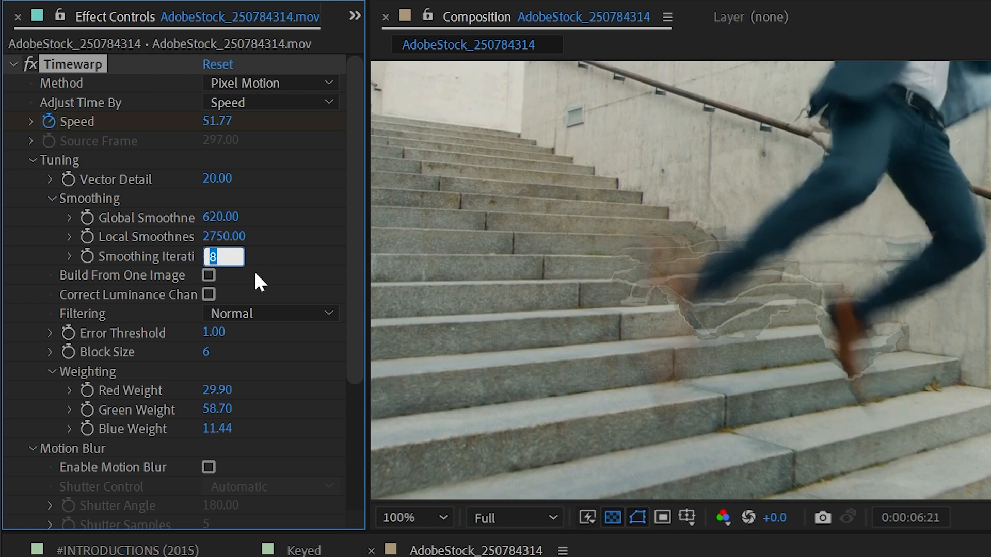
type("10")
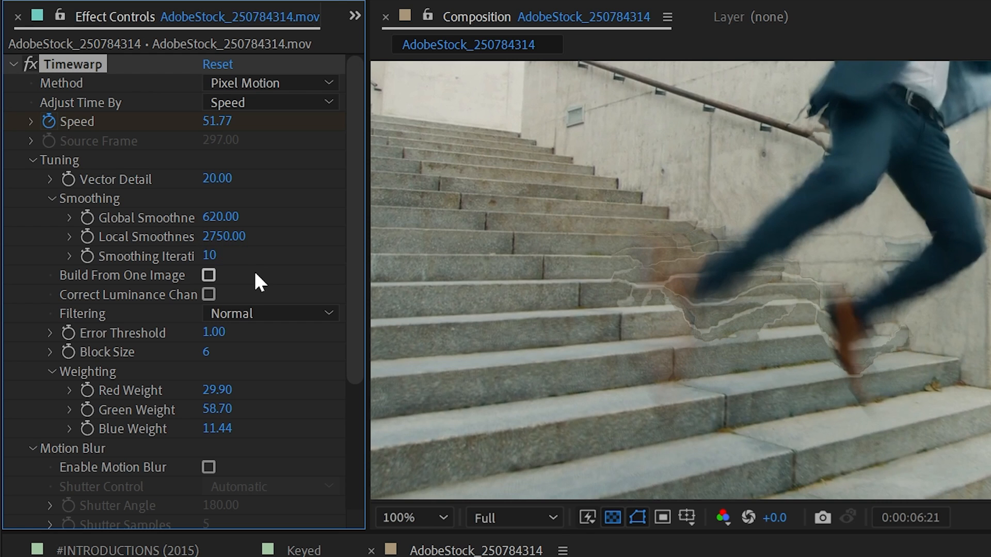
left_click(208, 275)
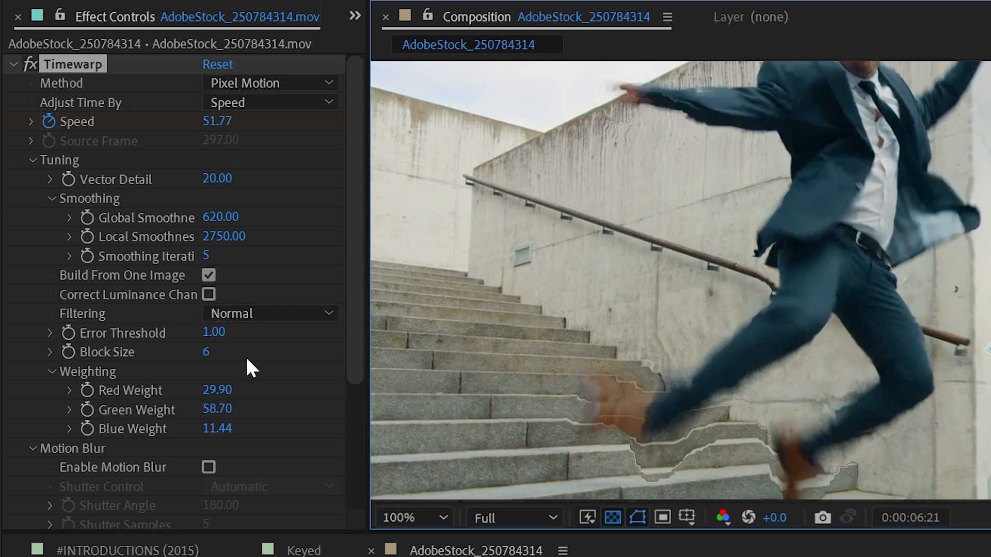
mouse_move(259, 373)
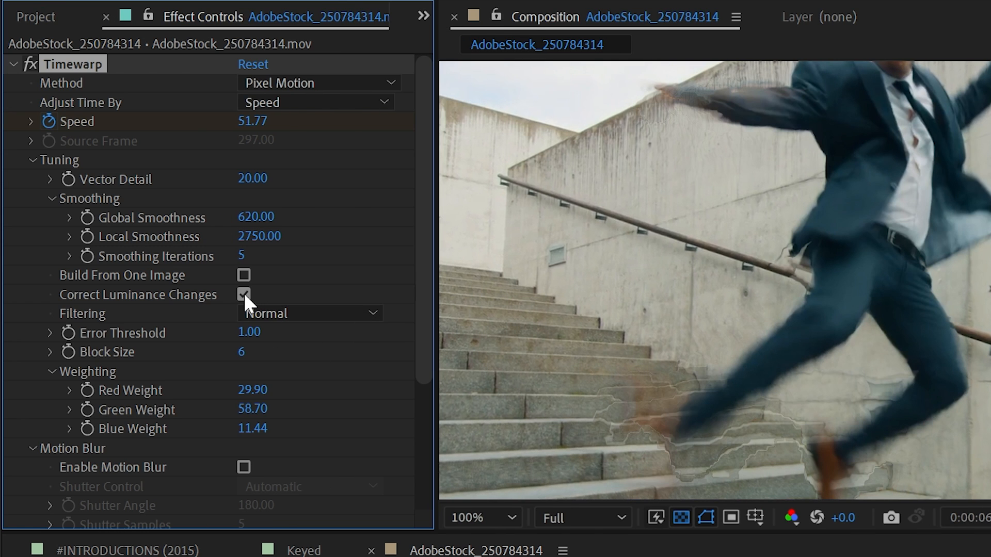
- Turn Correct Luminance Changes off and set Timewarp Filtering to Extreme
left_click(244, 294)
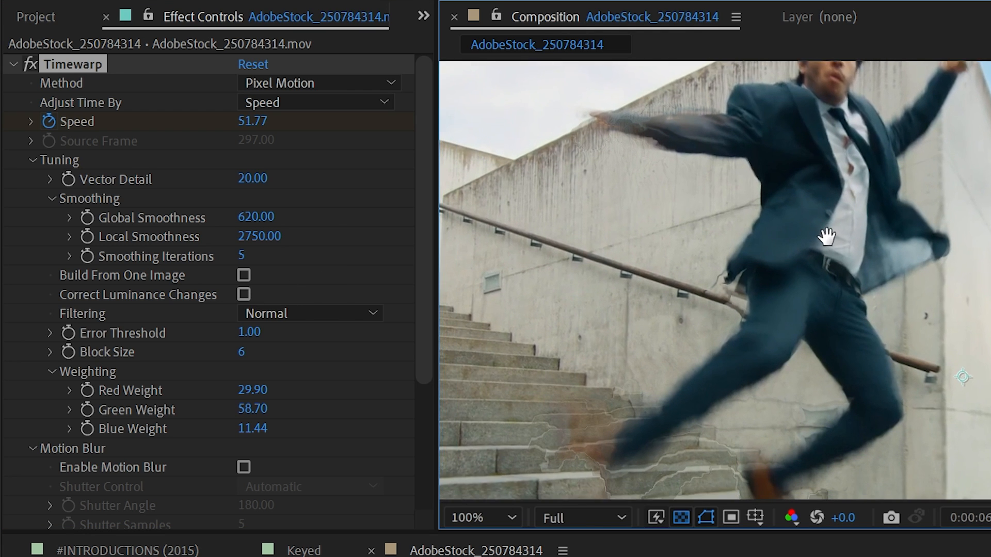
left_click(309, 313)
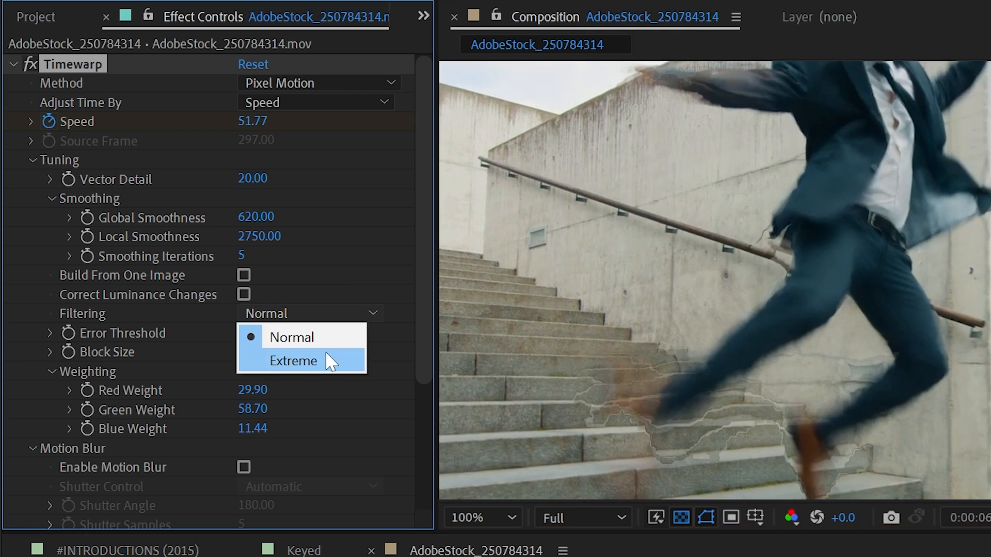
left_click(294, 361)
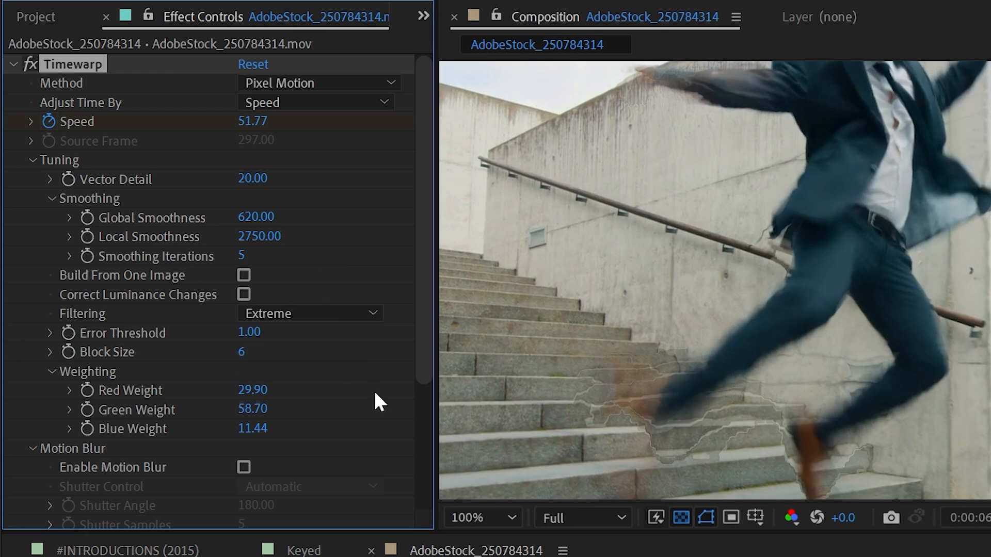
mouse_move(690, 426)
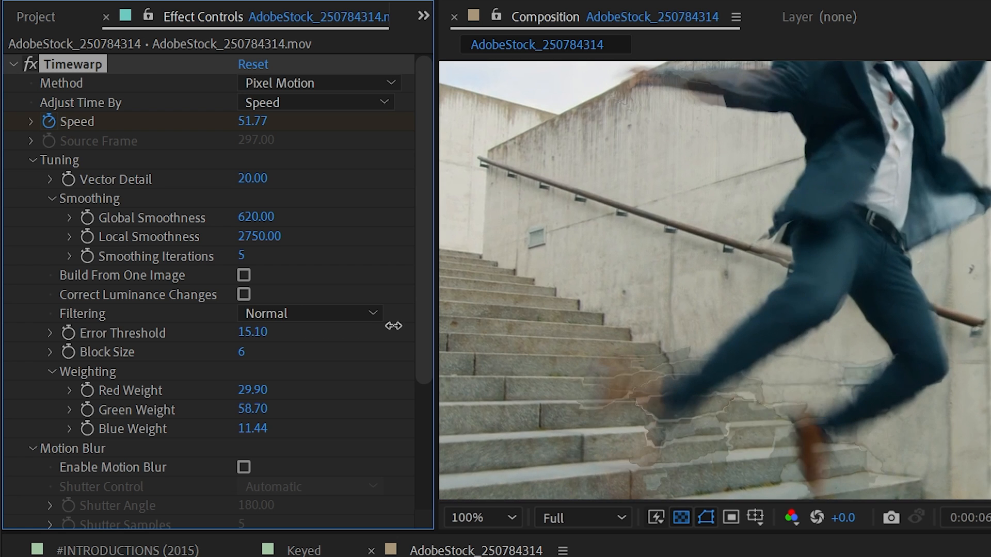
- Test Error Threshold and Block Size, leaving Error Threshold at 1.00 and Block Size 4
left_click_drag(251, 331, 251, 332)
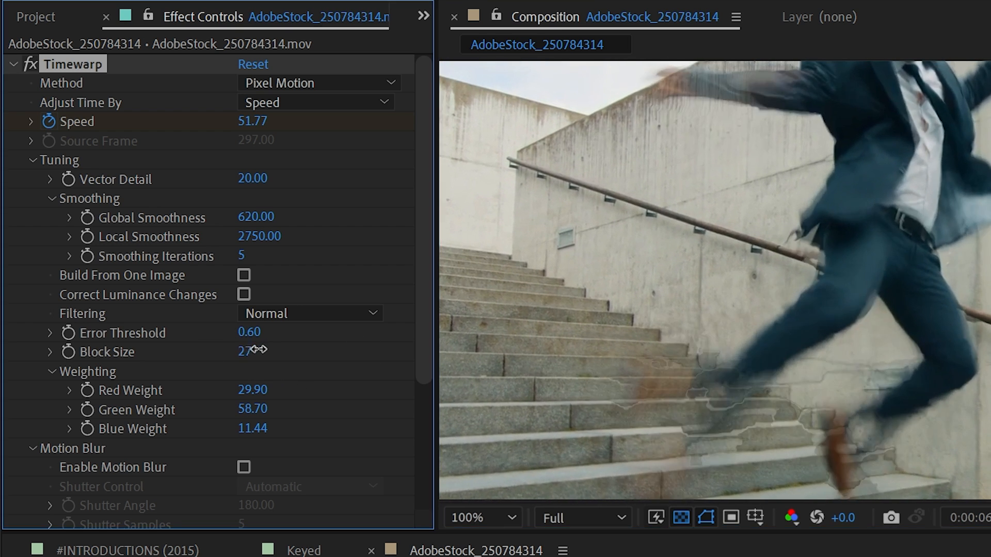
left_click_drag(247, 352, 265, 352)
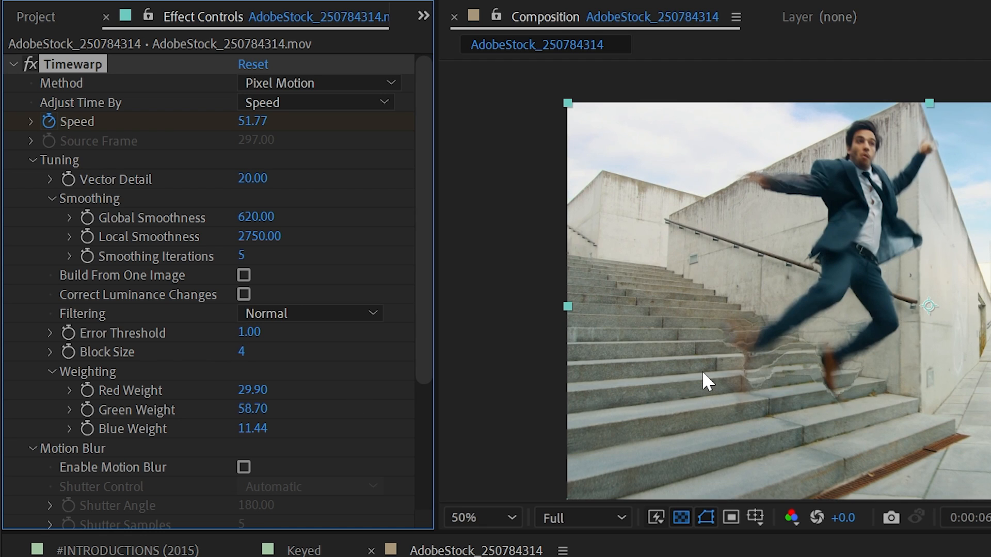
left_click(478, 518)
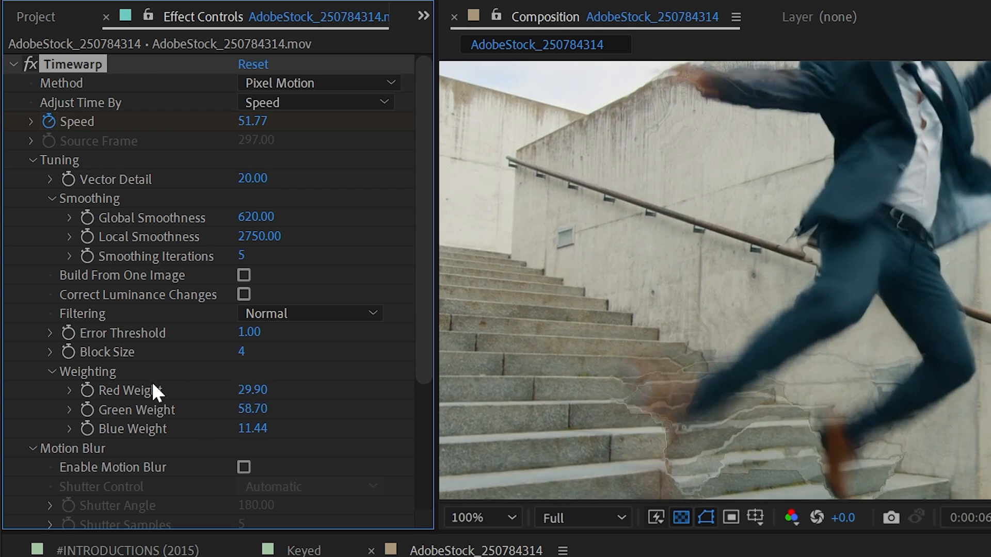
mouse_move(208, 416)
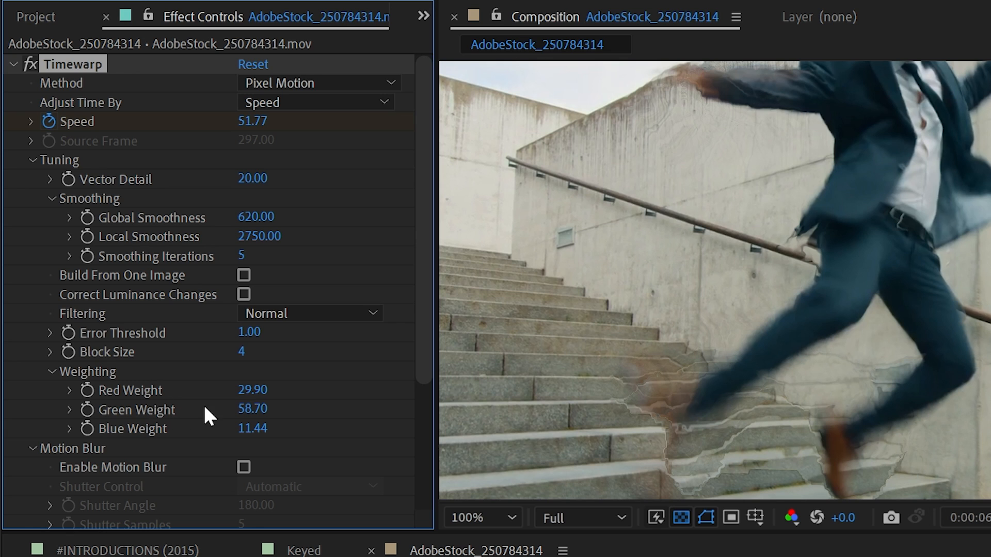
mouse_move(266, 396)
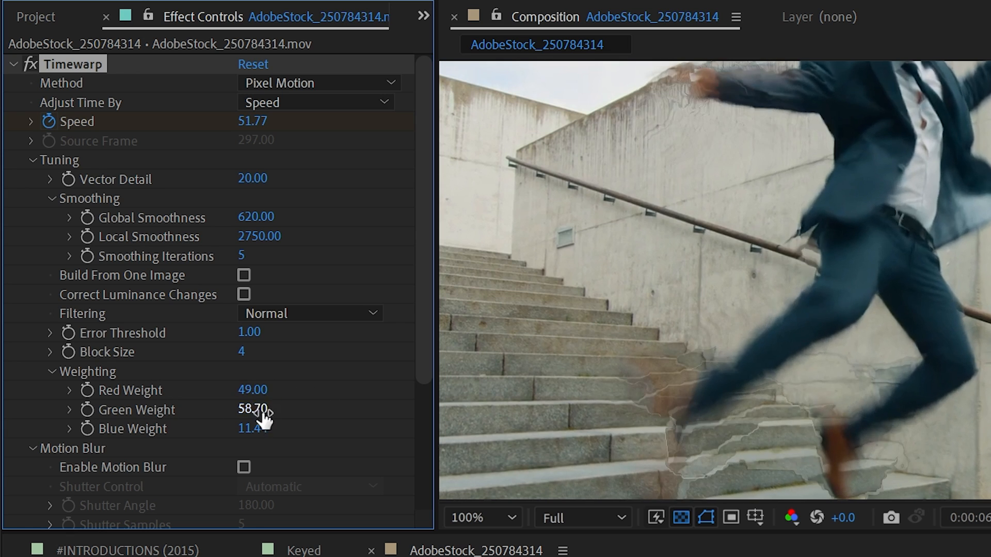
- Try Red Weight at 49, return it to 29.90, and collapse the Tuning group
left_click_drag(253, 409, 250, 409)
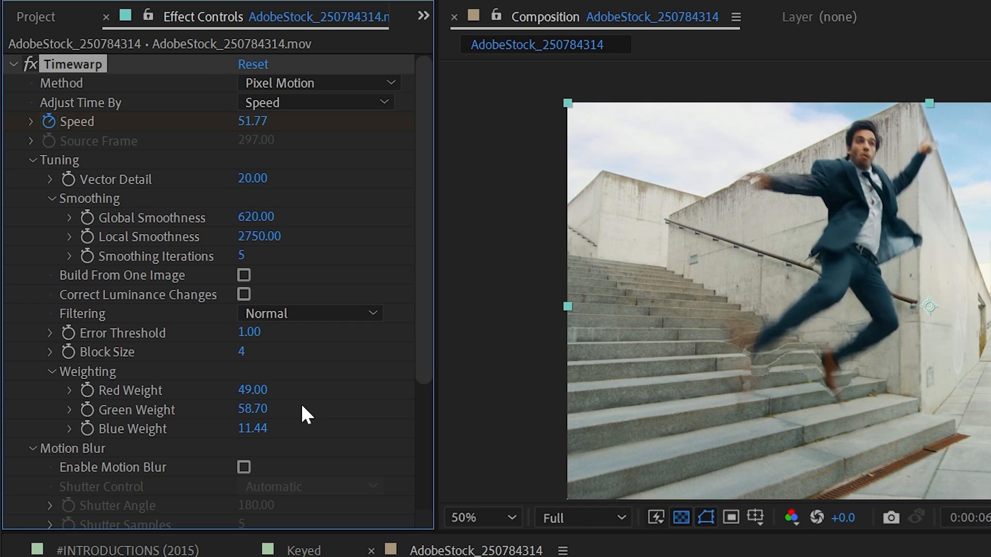
mouse_move(204, 392)
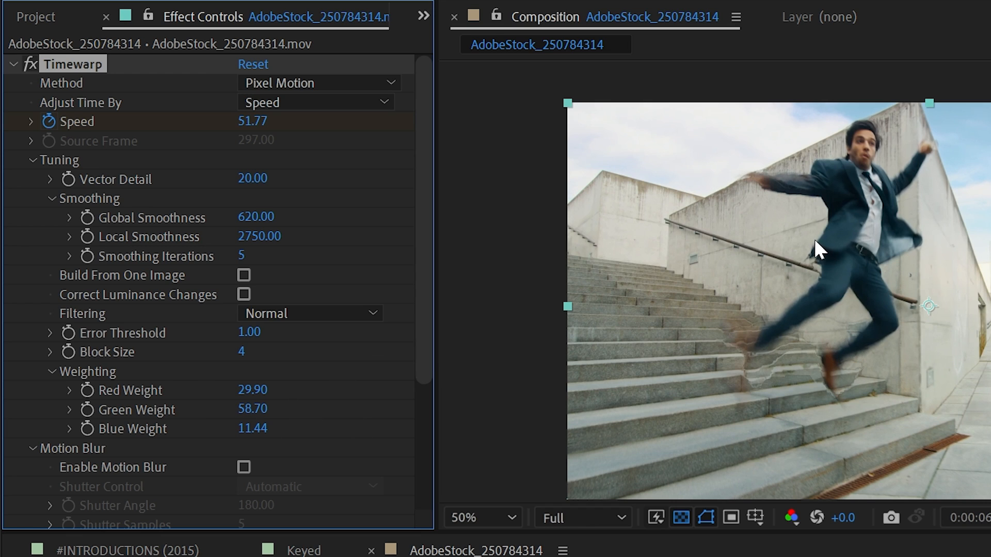
left_click(32, 159)
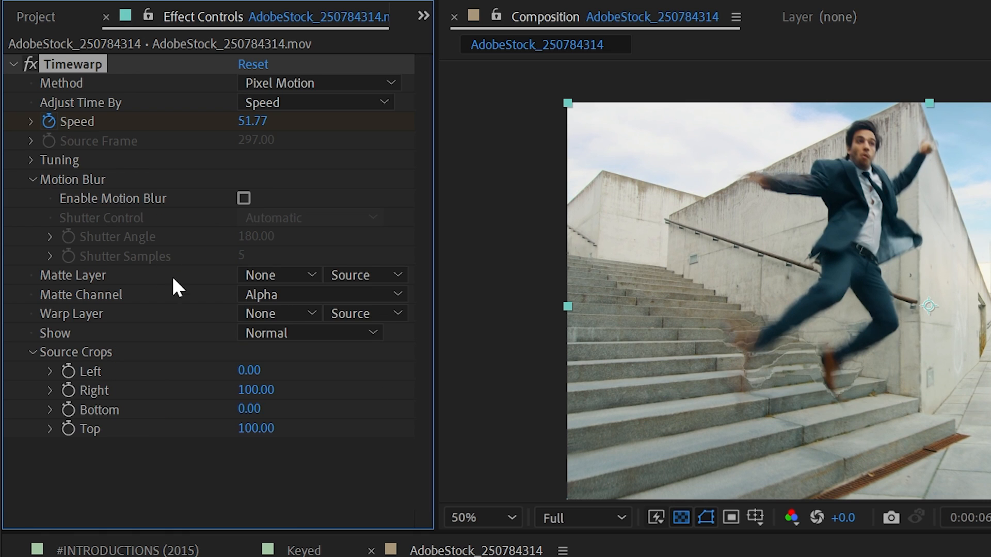
mouse_move(102, 200)
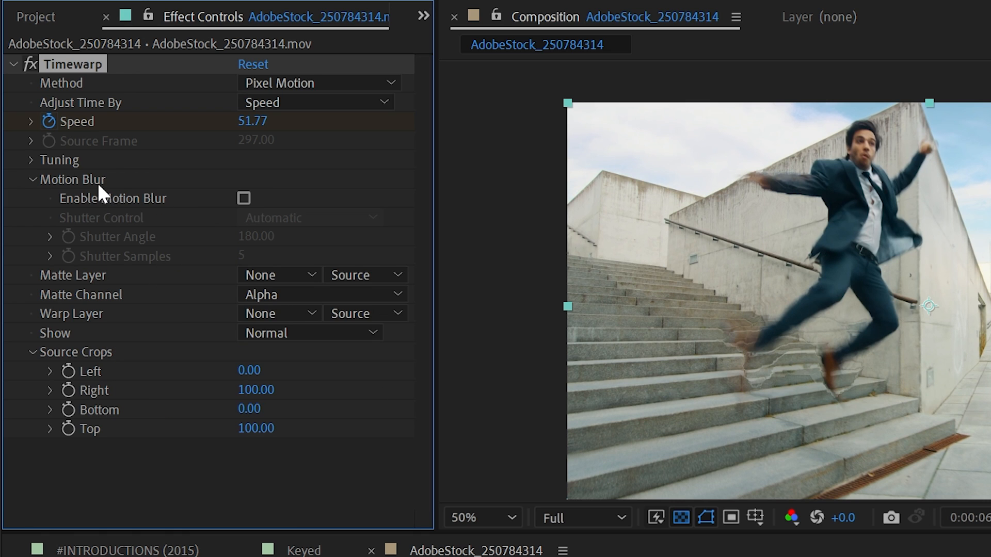
- Enable Timewarp motion blur with Manual shutter control and a 360 shutter angle
left_click(476, 517)
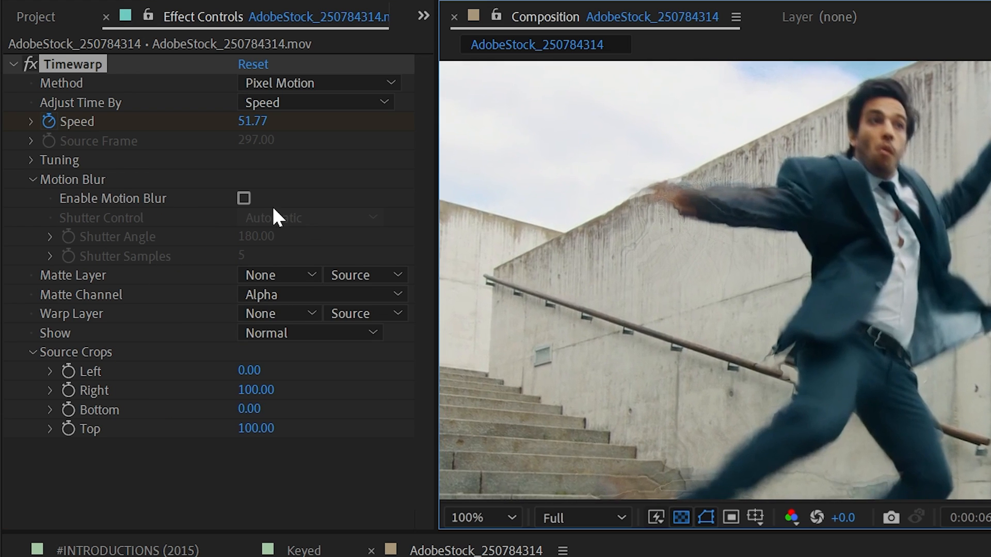
left_click(243, 198)
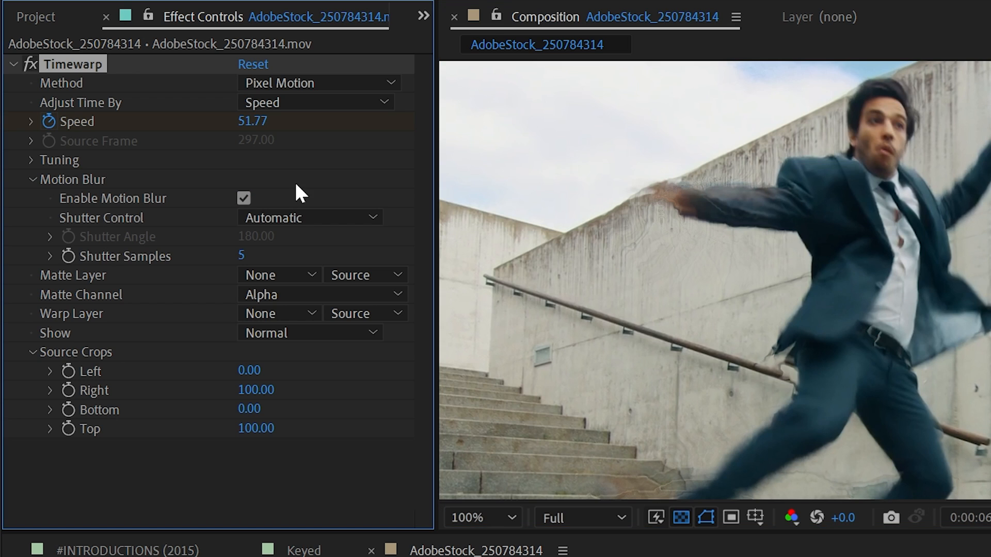
mouse_move(280, 231)
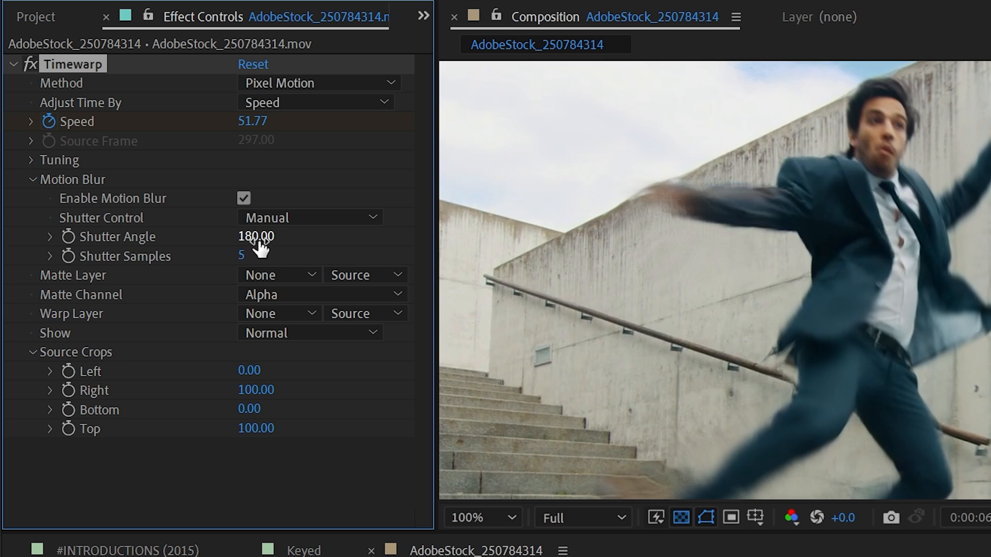
mouse_move(254, 250)
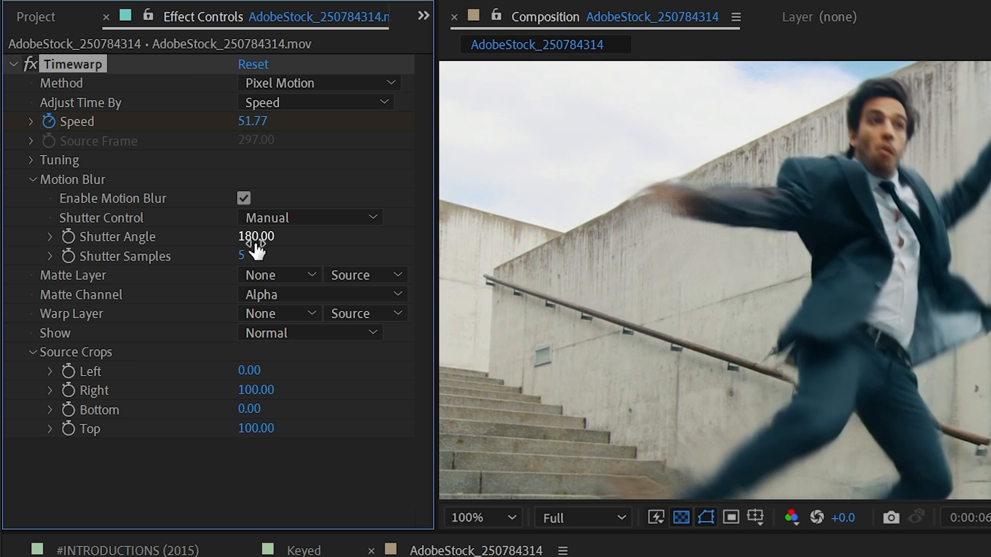
type("360")
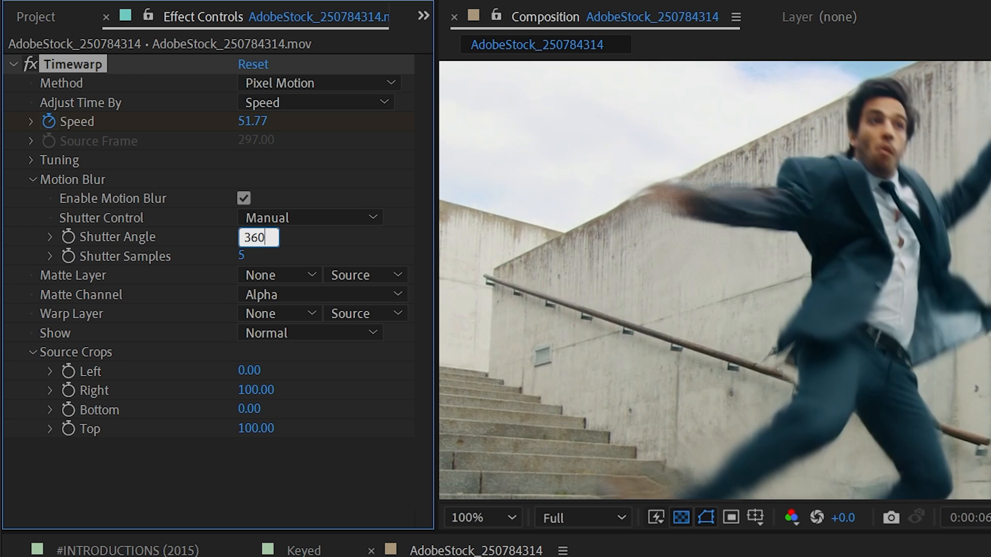
key("Enter")
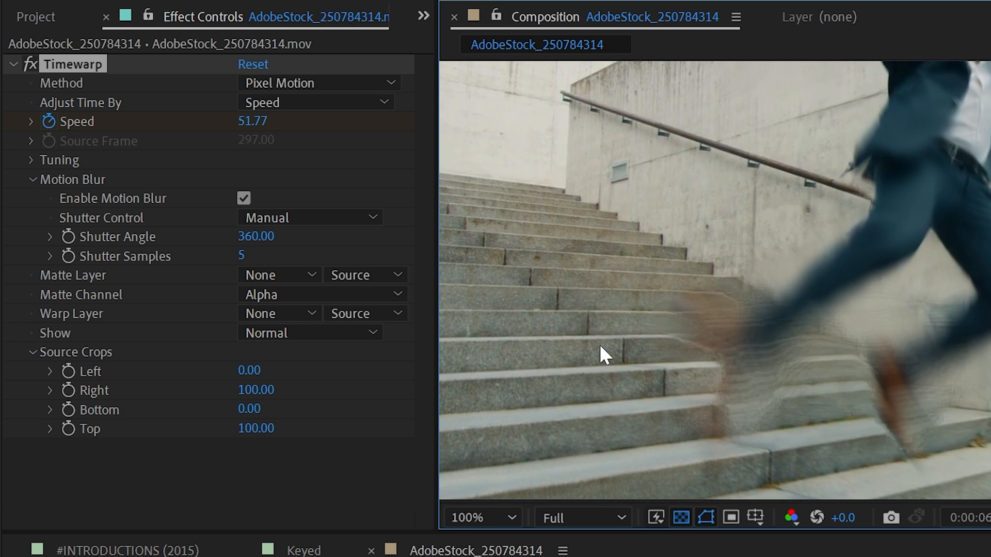
mouse_move(757, 369)
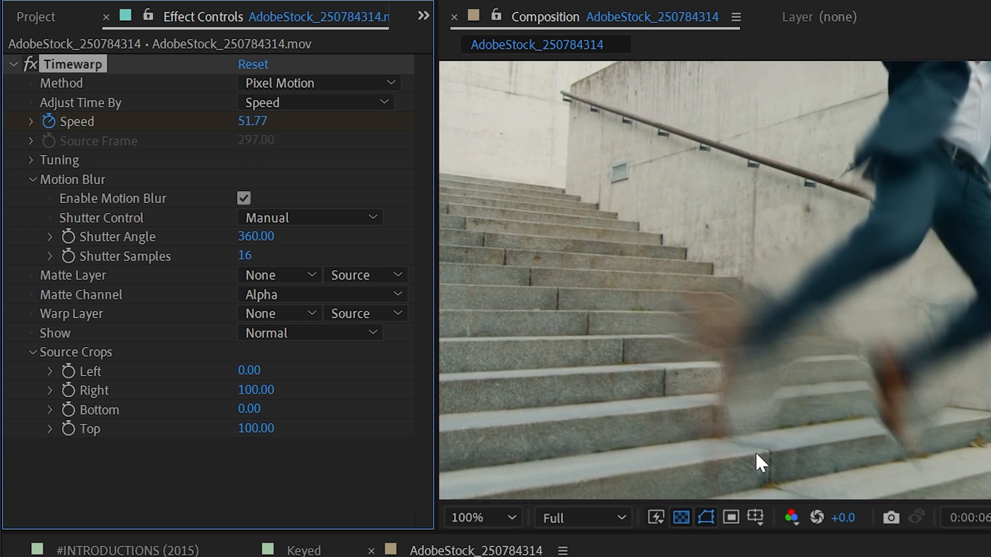
mouse_move(766, 471)
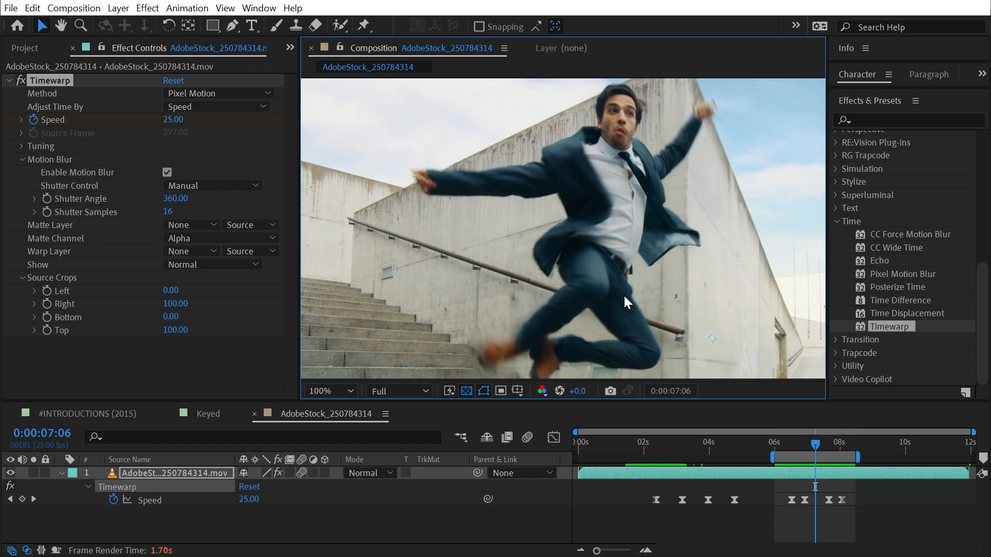
mouse_move(712, 309)
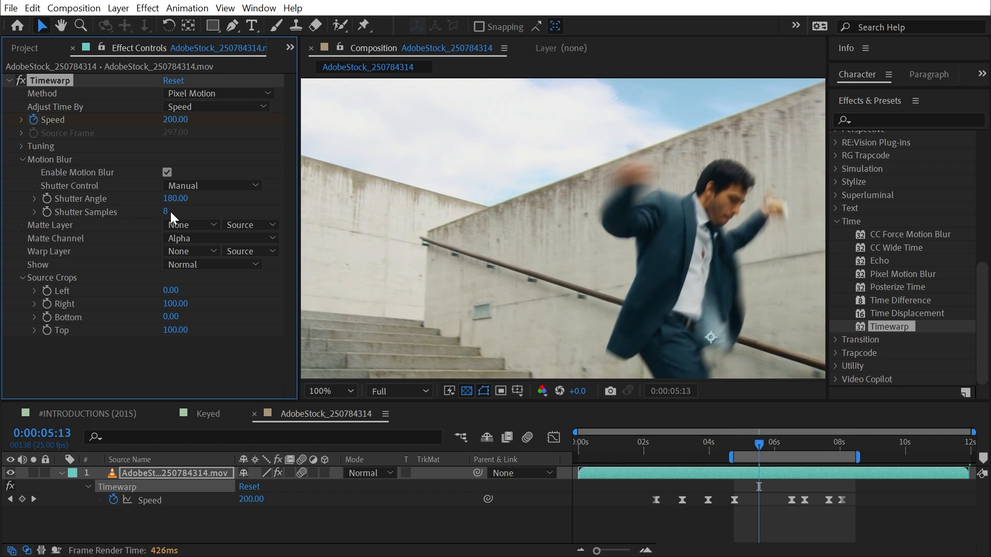
- Drag the current-time indicator back to around 0:00:04:19 in the 200-speed section
left_click_drag(758, 449, 733, 448)
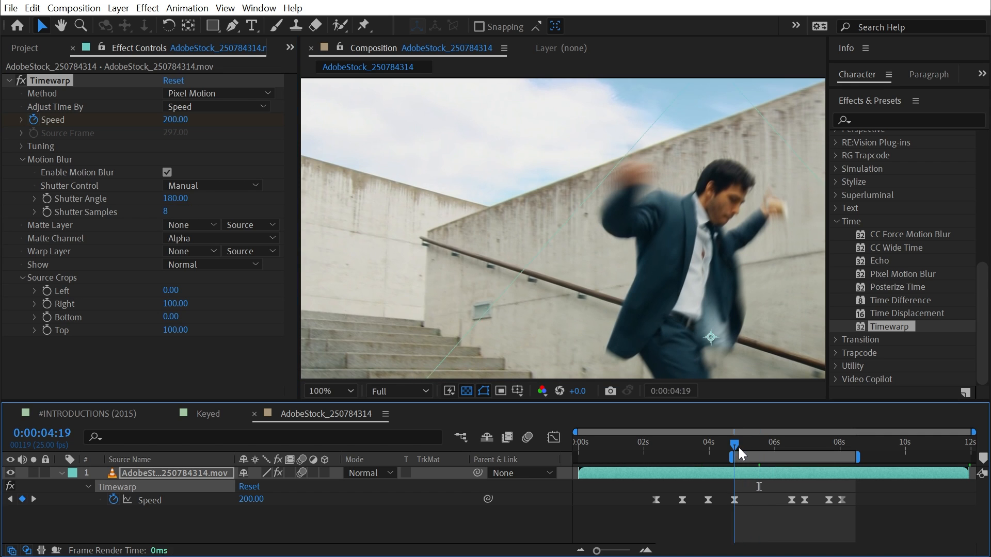
left_click_drag(734, 444, 670, 444)
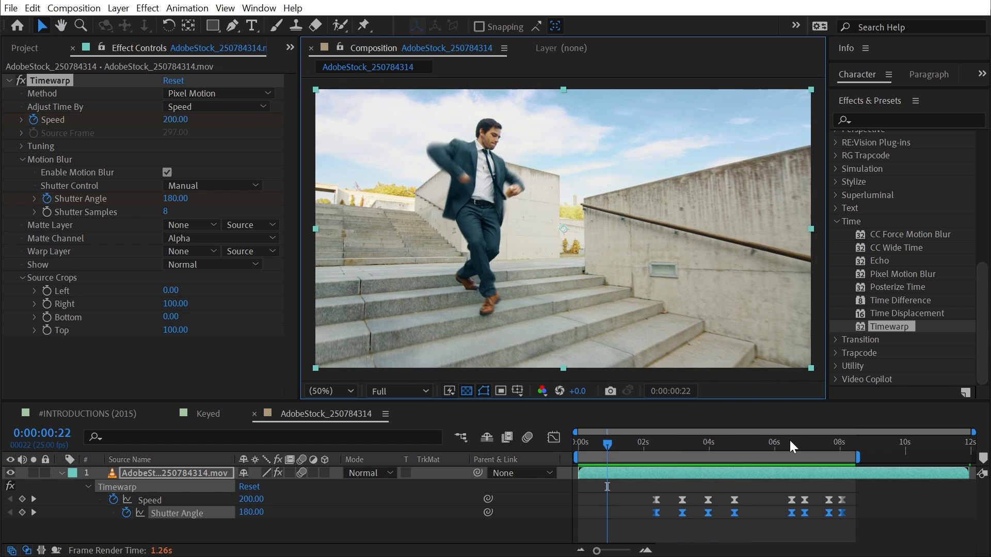
- Scrub to about 06:19–06:21 to preview the slower mid-air jump
left_click(800, 457)
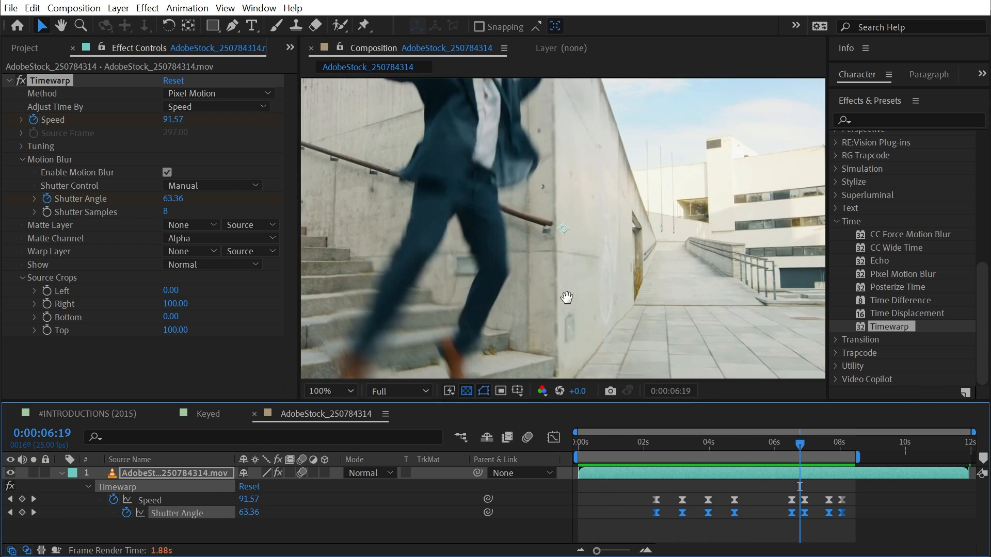
left_click_drag(799, 442, 793, 441)
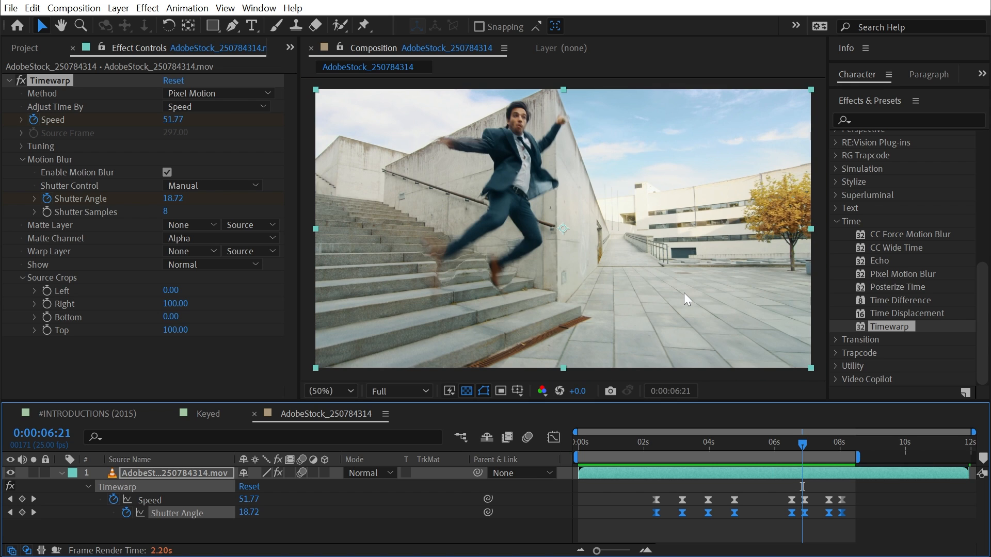
mouse_move(859, 449)
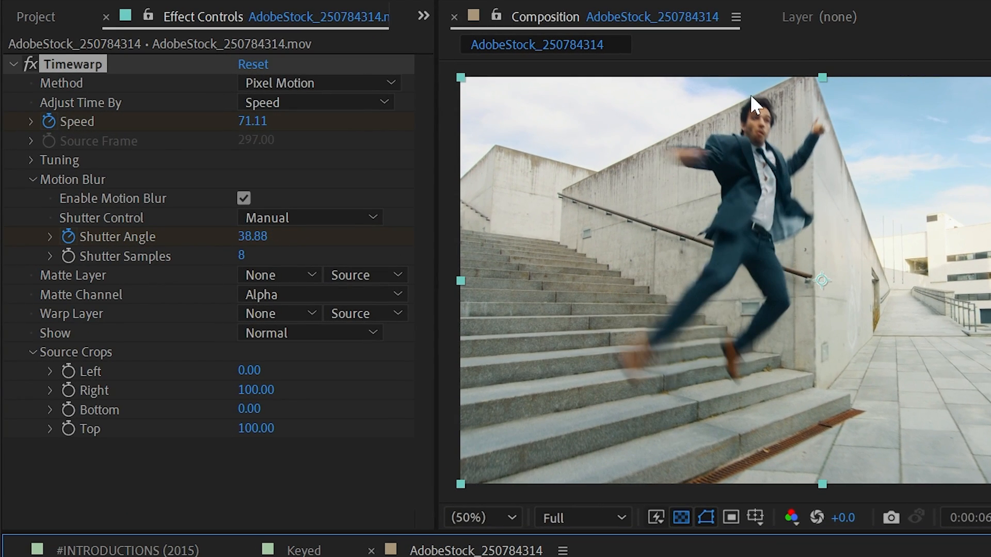
mouse_move(571, 98)
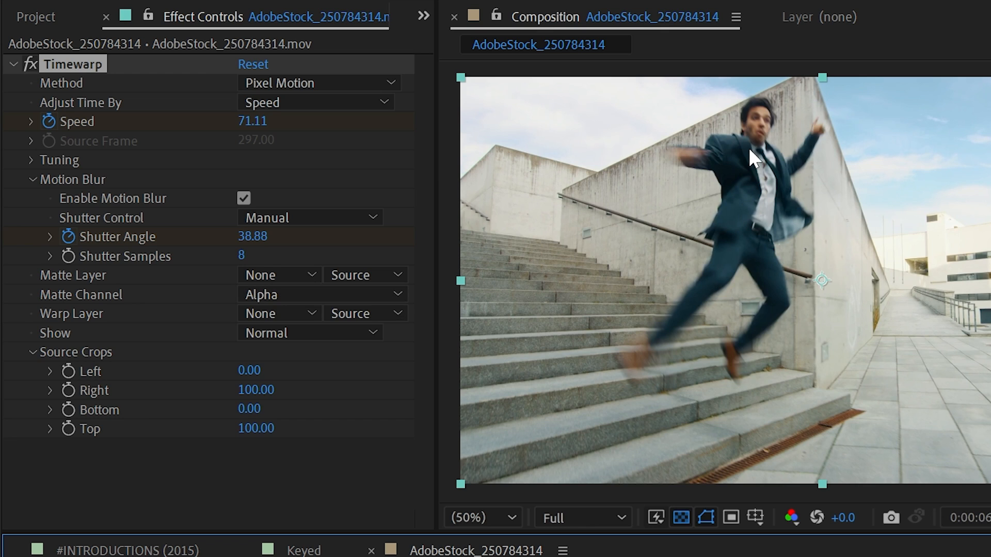
mouse_move(756, 197)
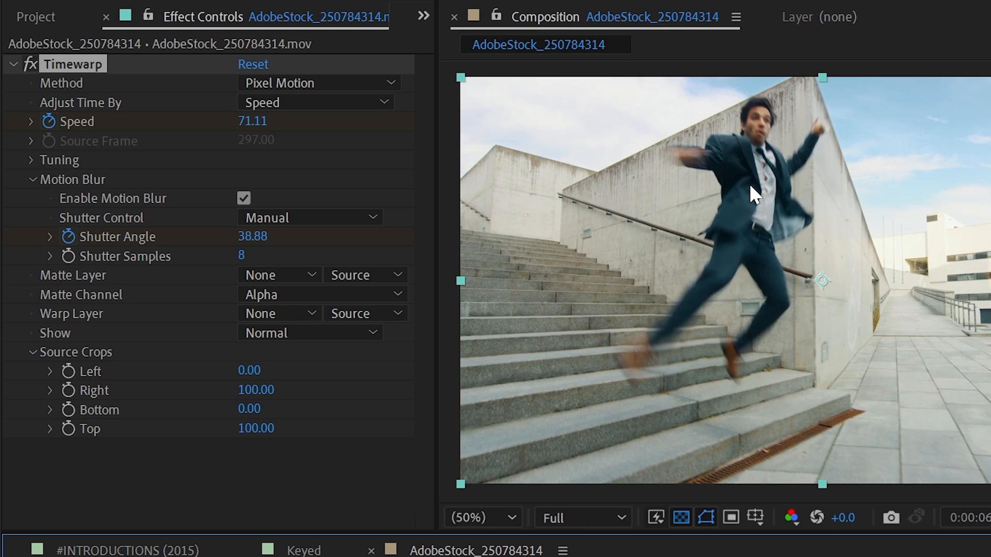
mouse_move(687, 187)
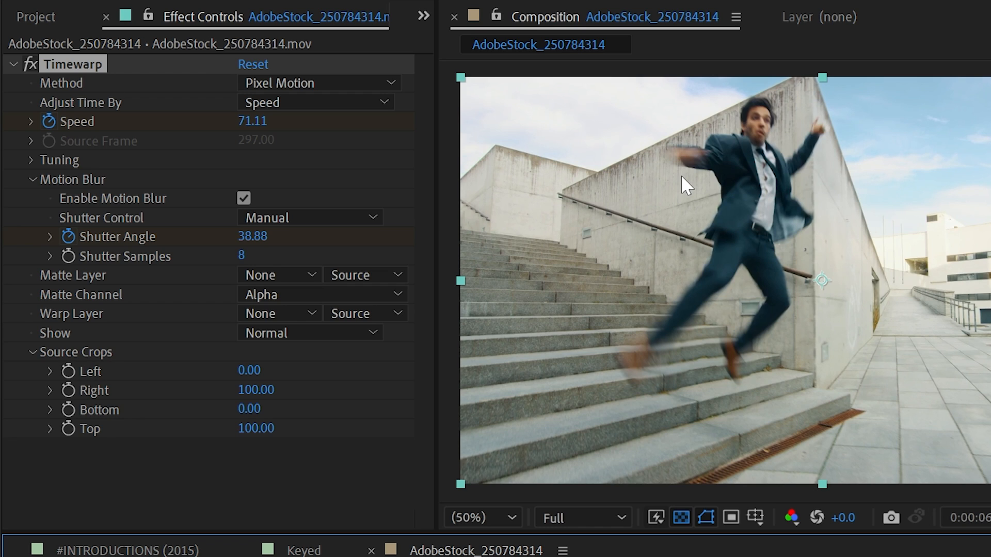
mouse_move(825, 277)
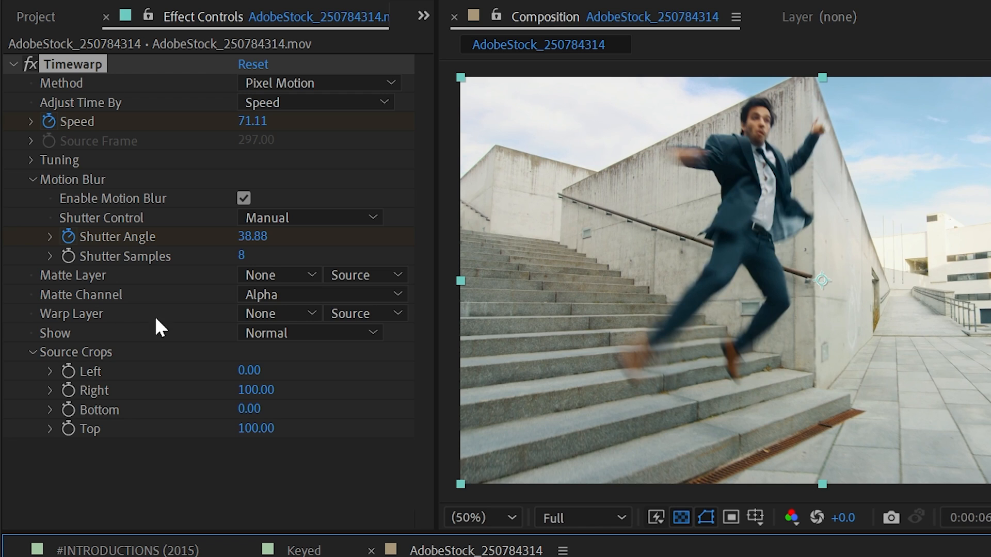
mouse_move(150, 324)
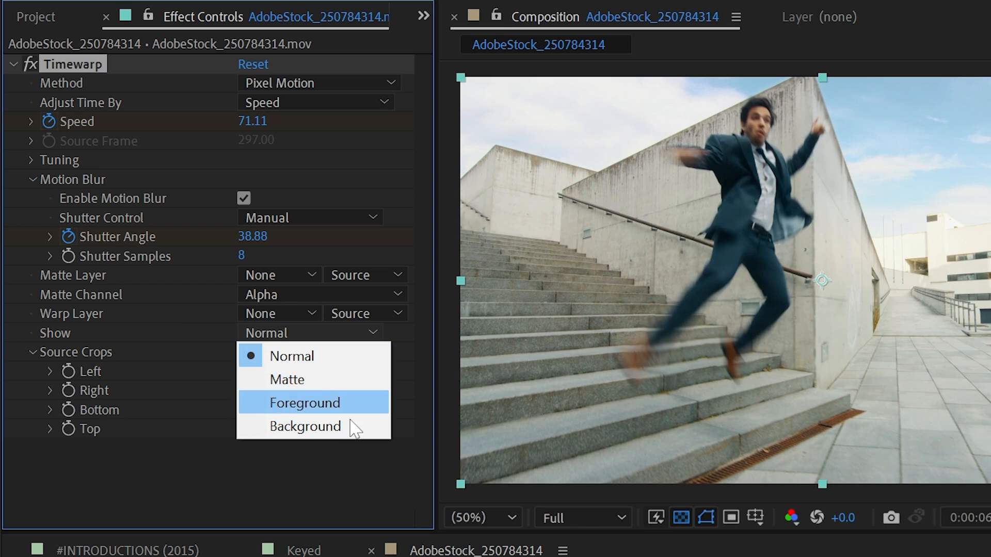
mouse_move(191, 353)
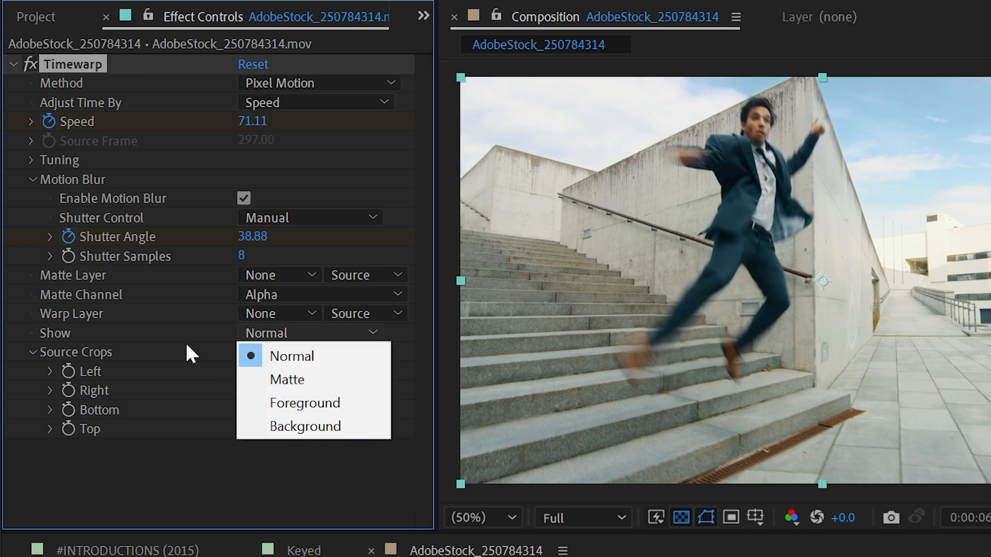
left_click(292, 356)
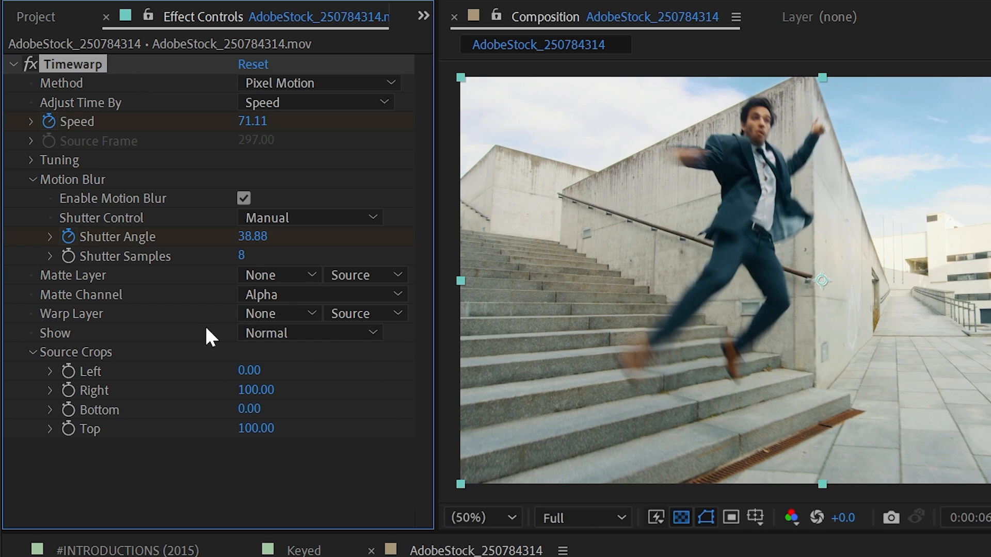
mouse_move(114, 395)
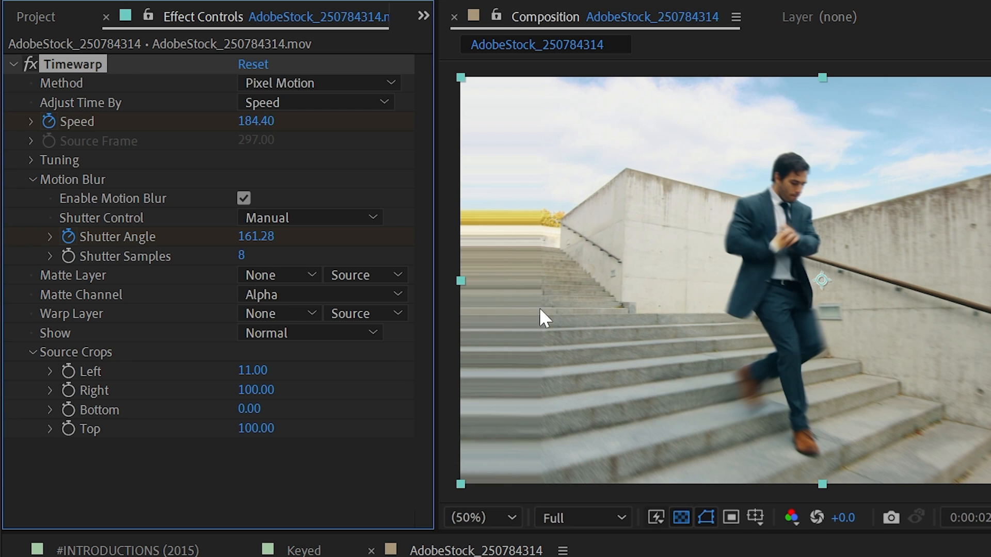
mouse_move(516, 414)
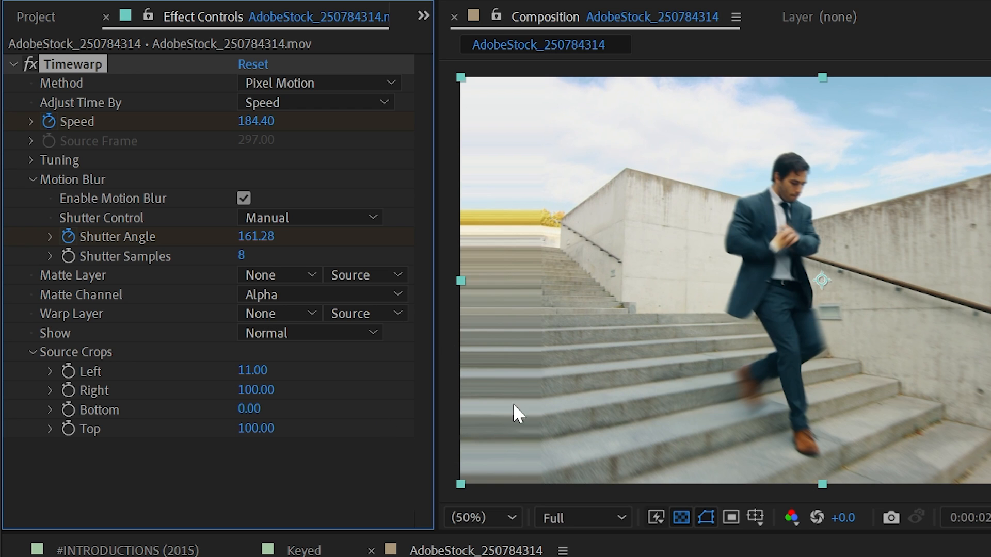
mouse_move(646, 161)
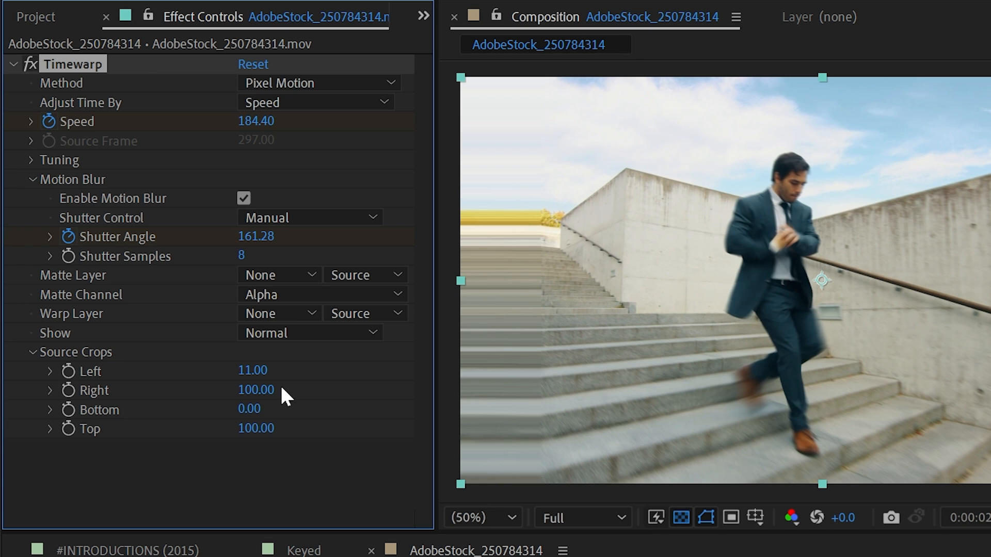
- Set the Timewarp left source crop to 1.00 and re-edit the value
left_click(251, 371)
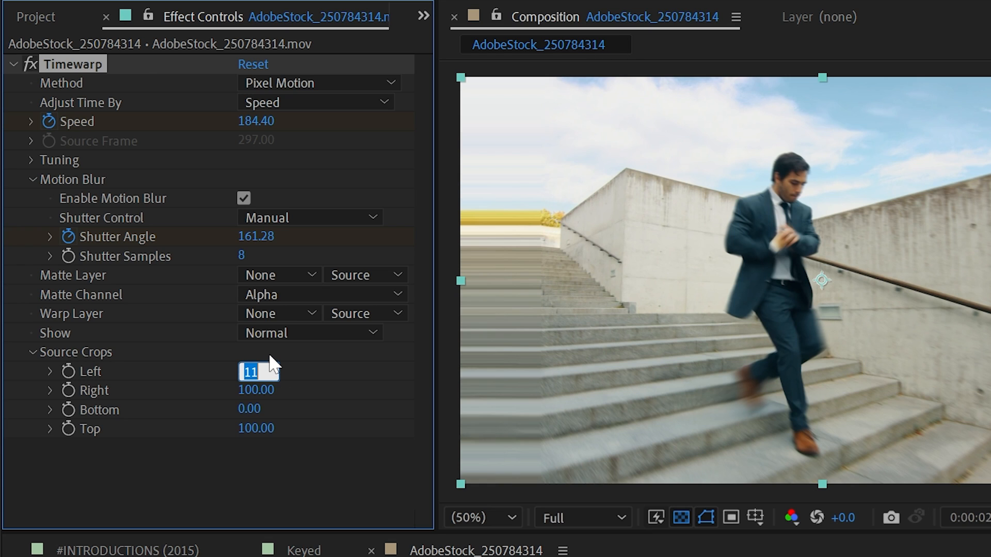
type("1.00")
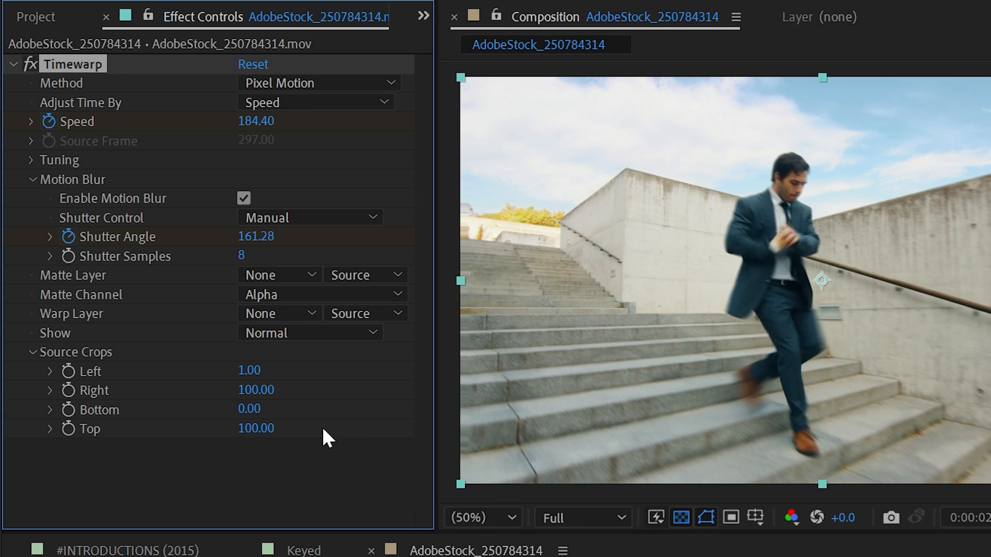
double_click(250, 370)
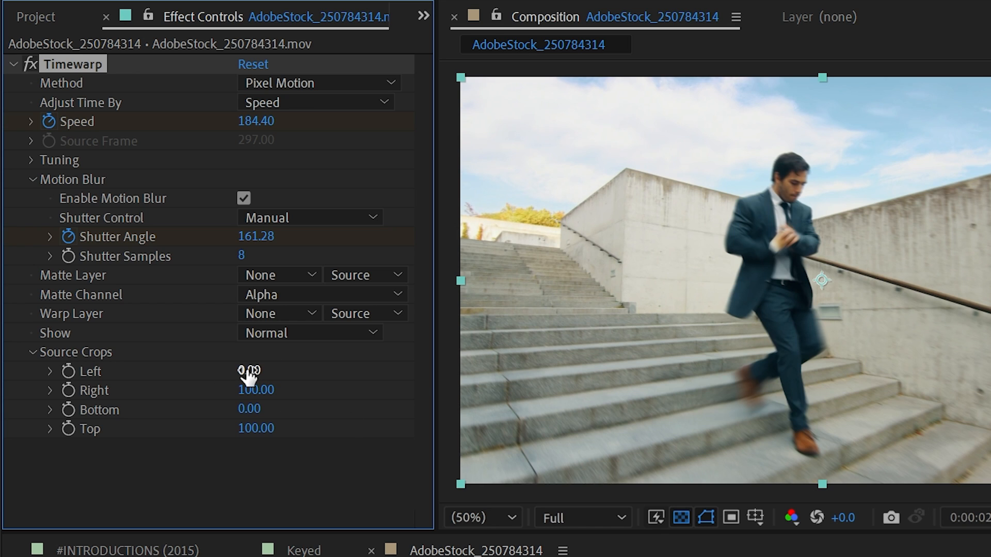
scroll("down", 3)
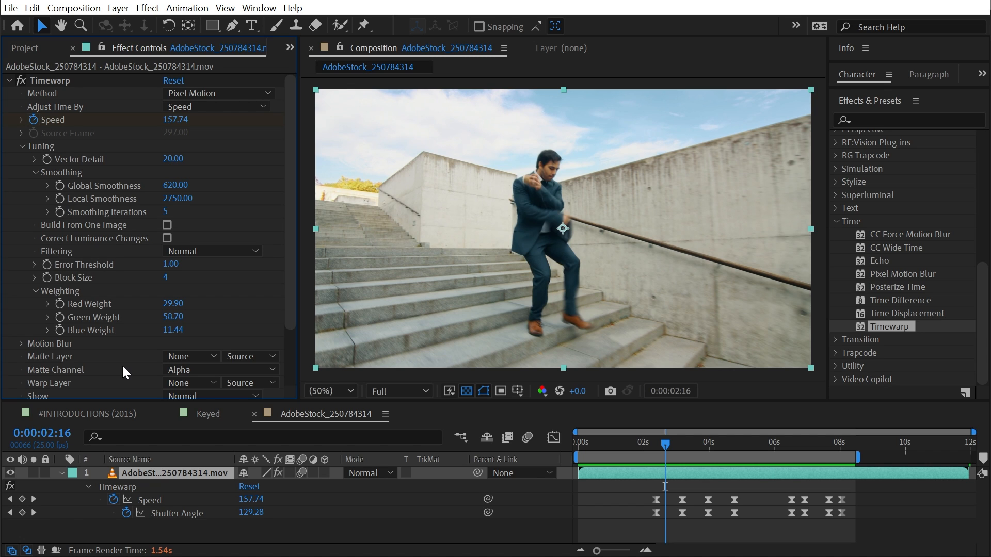
mouse_move(101, 248)
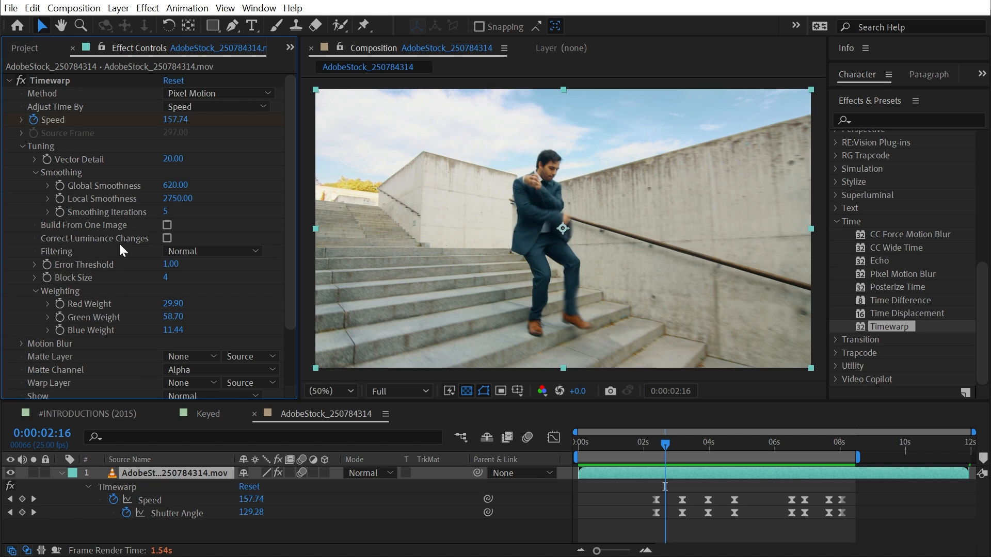
mouse_move(723, 252)
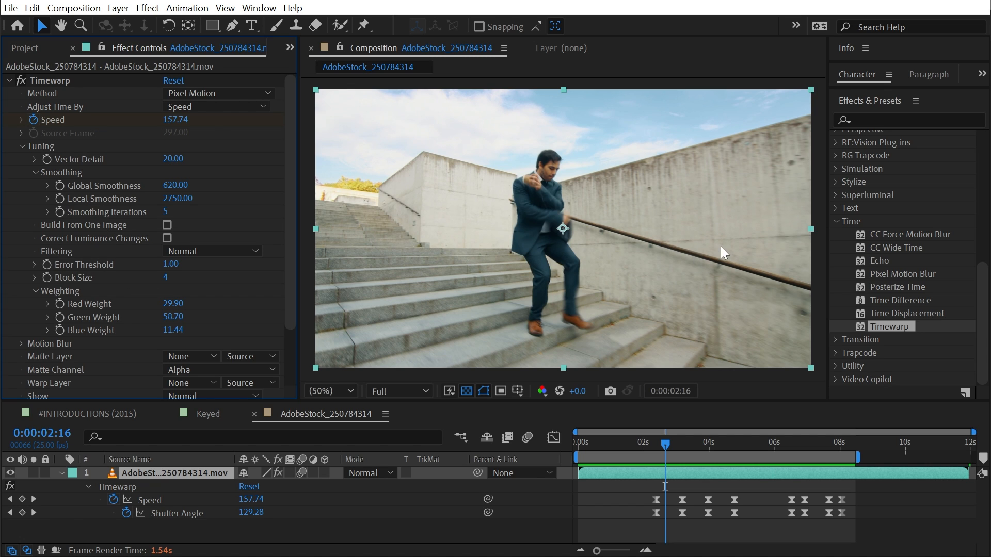
mouse_move(557, 325)
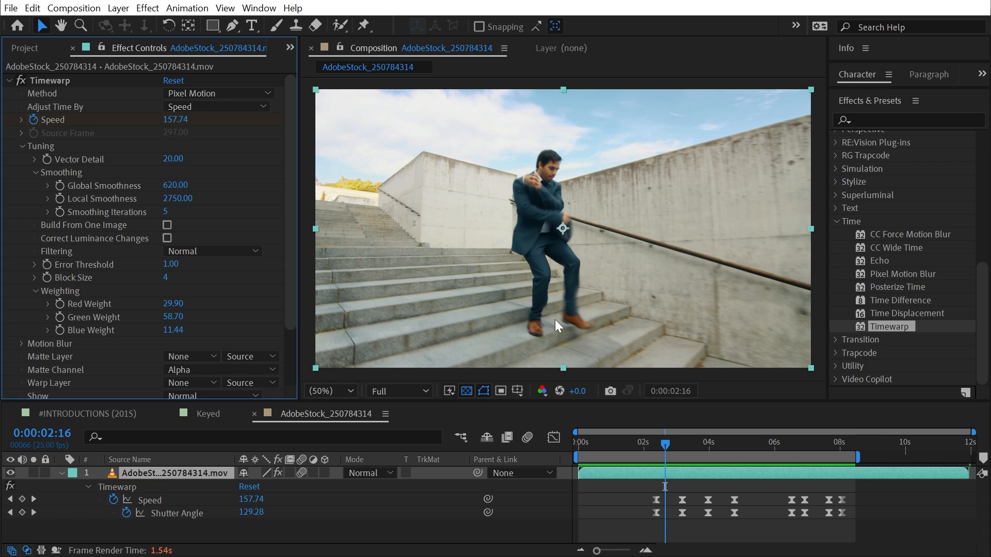
mouse_move(533, 343)
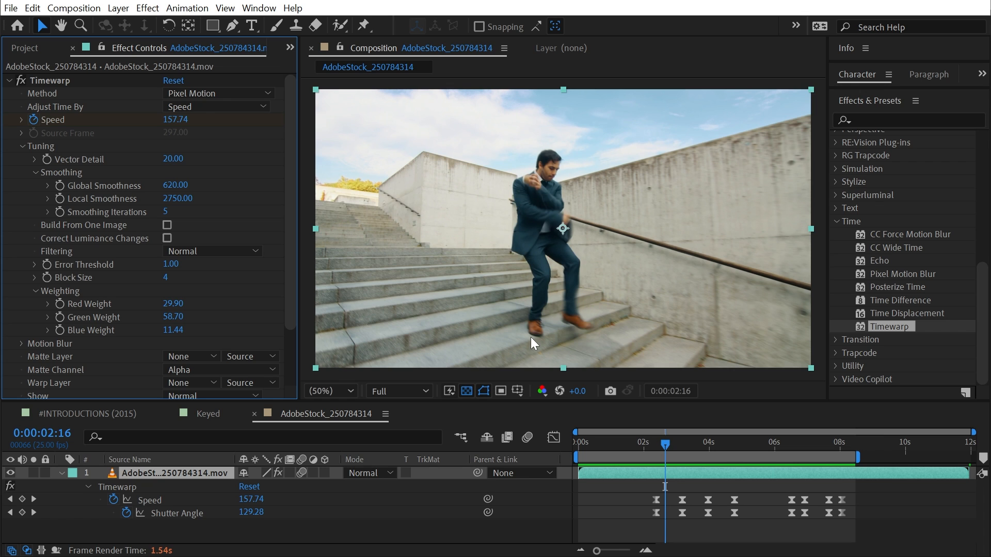
mouse_move(78, 98)
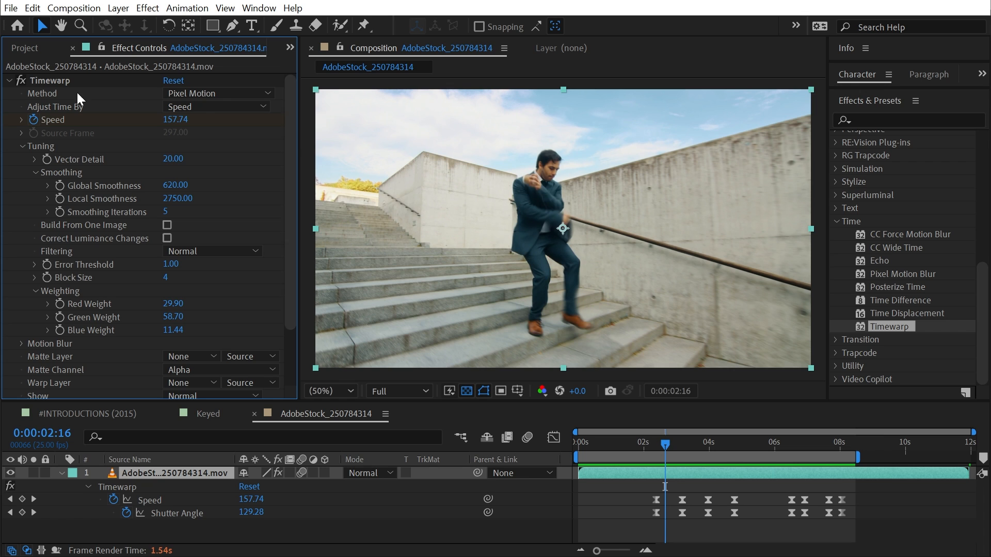
mouse_move(719, 162)
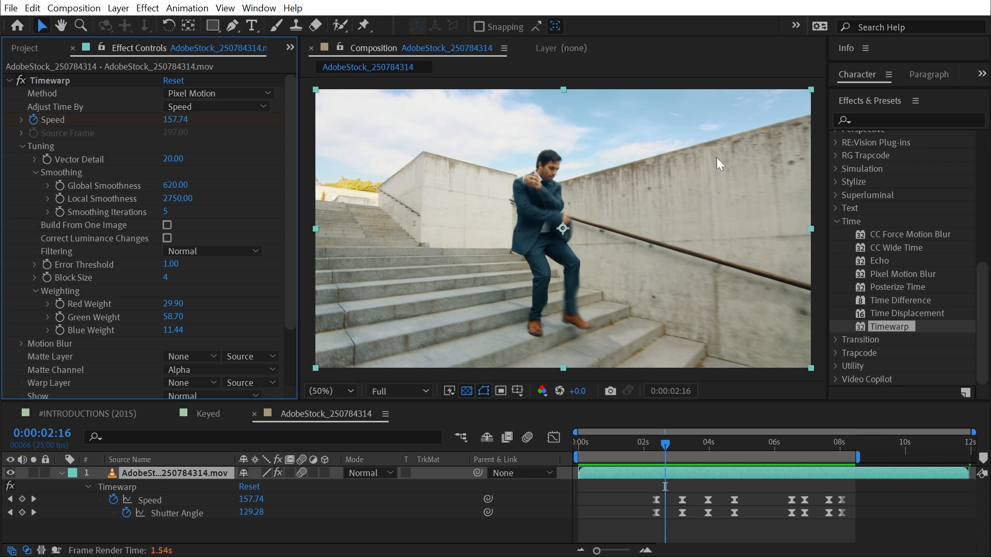
mouse_move(623, 271)
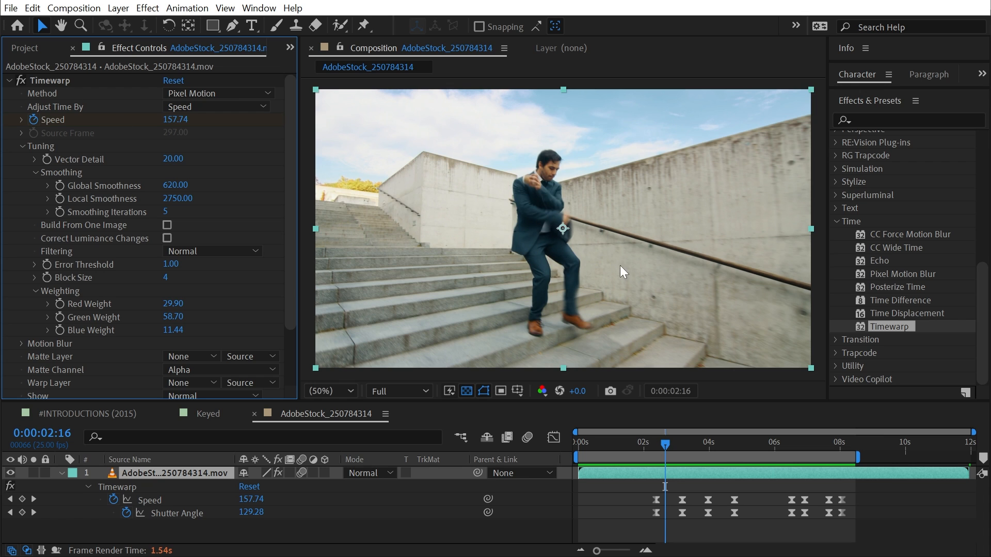
mouse_move(373, 164)
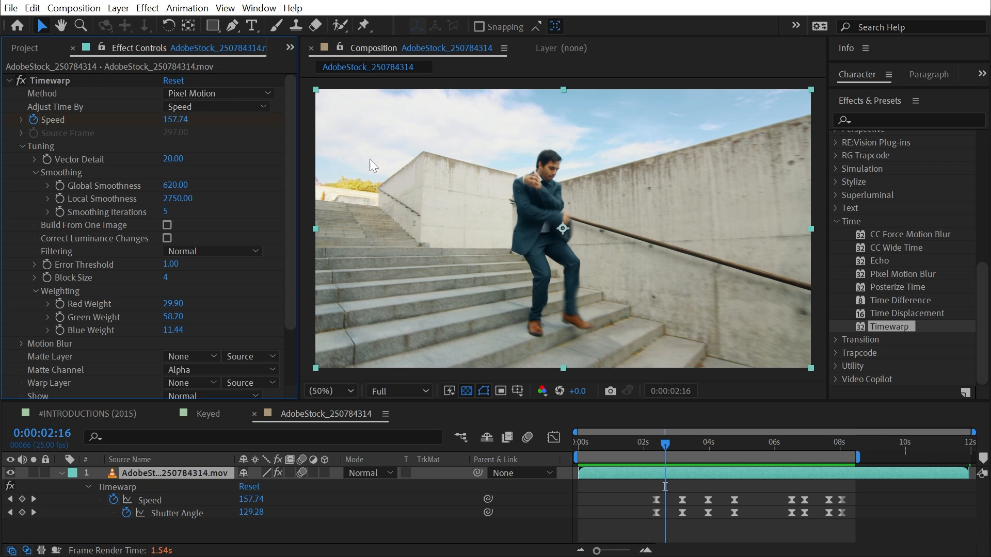